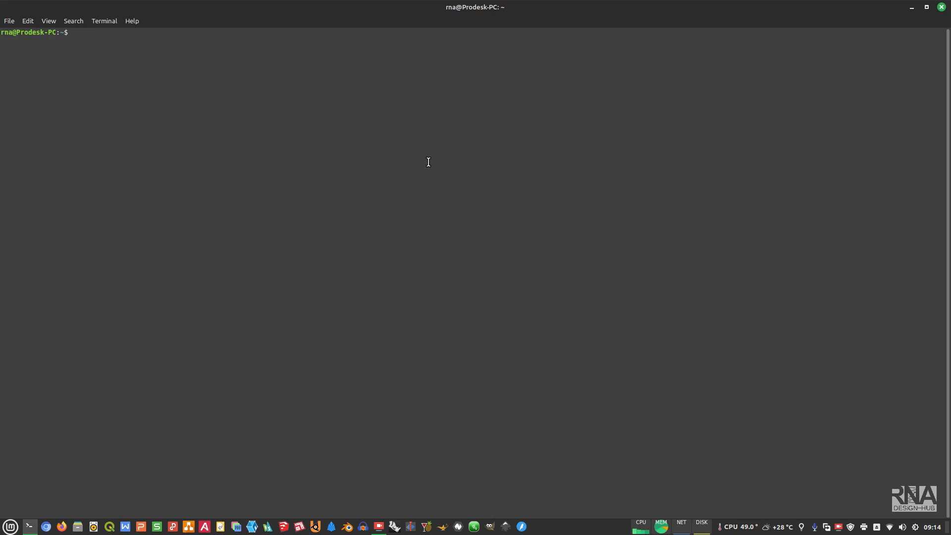
Run neofetch and highlight the reported kernel version 5.15.0-60-generic.
{"action": "type", "text": "neofetch"}
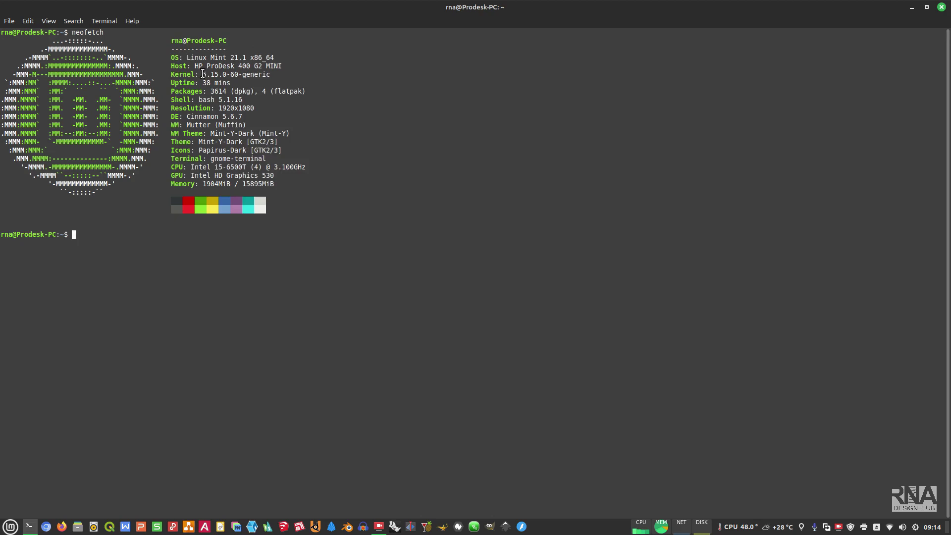
{"action": "double_click", "coordinate": [222, 74]}
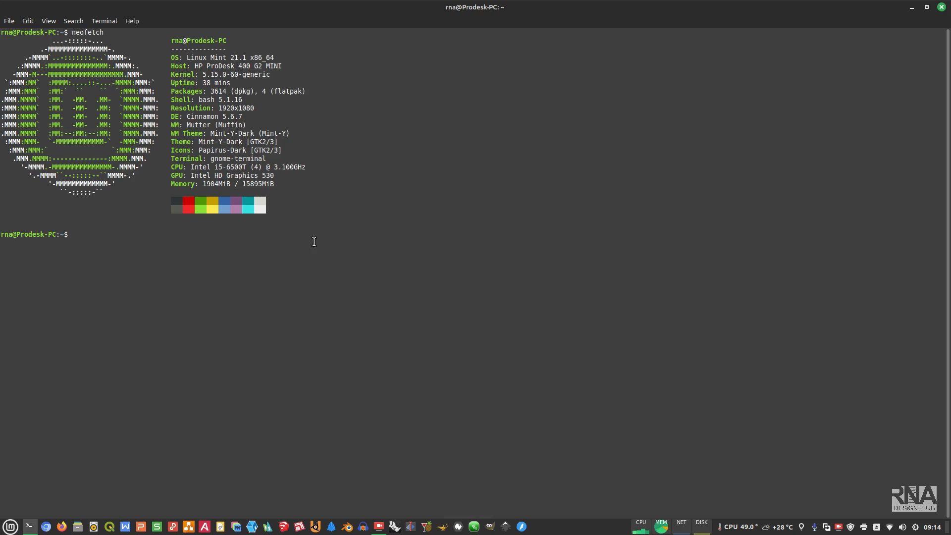
{"action": "mouse_move", "coordinate": [323, 307]}
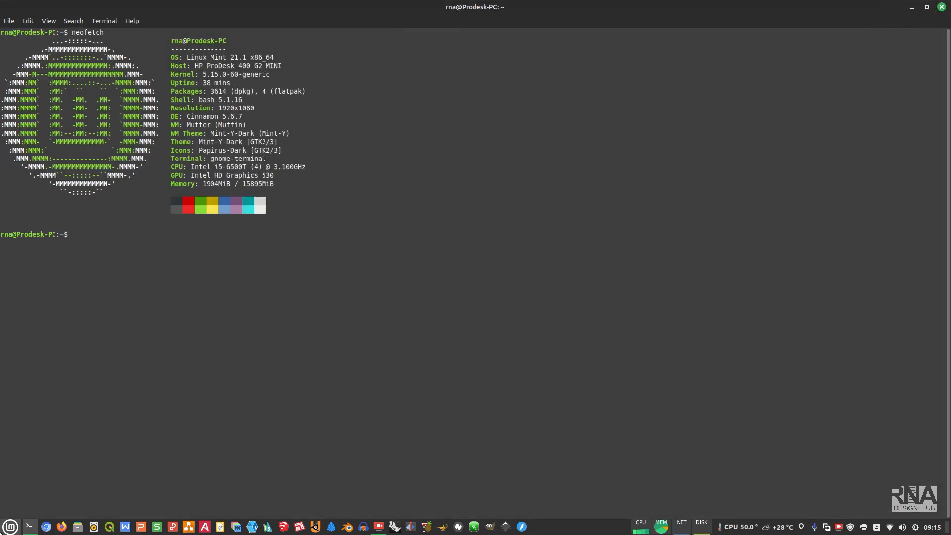
Launch Update Manager from the Mint menu by searching 'update'.
{"action": "left_click", "coordinate": [10, 523]}
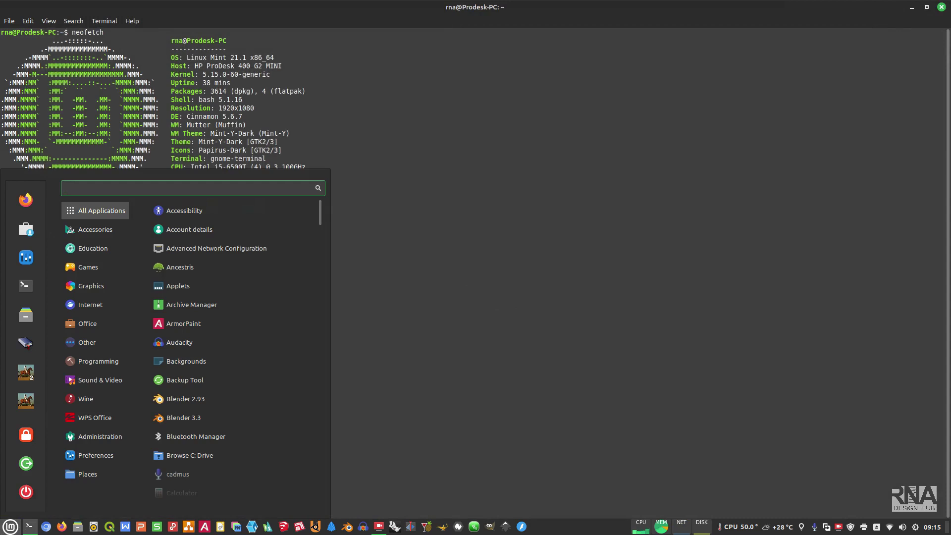
{"action": "type", "text": "updal"}
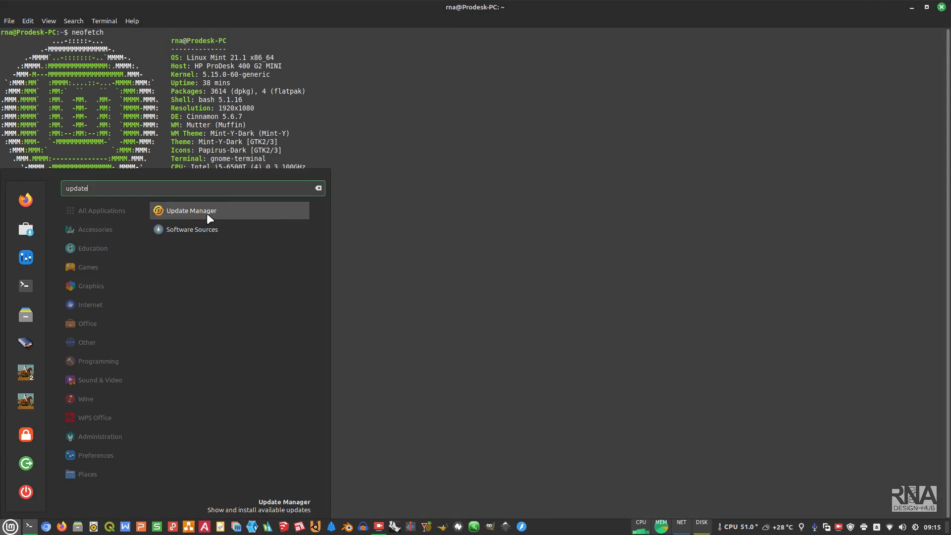
{"action": "left_click", "coordinate": [210, 210]}
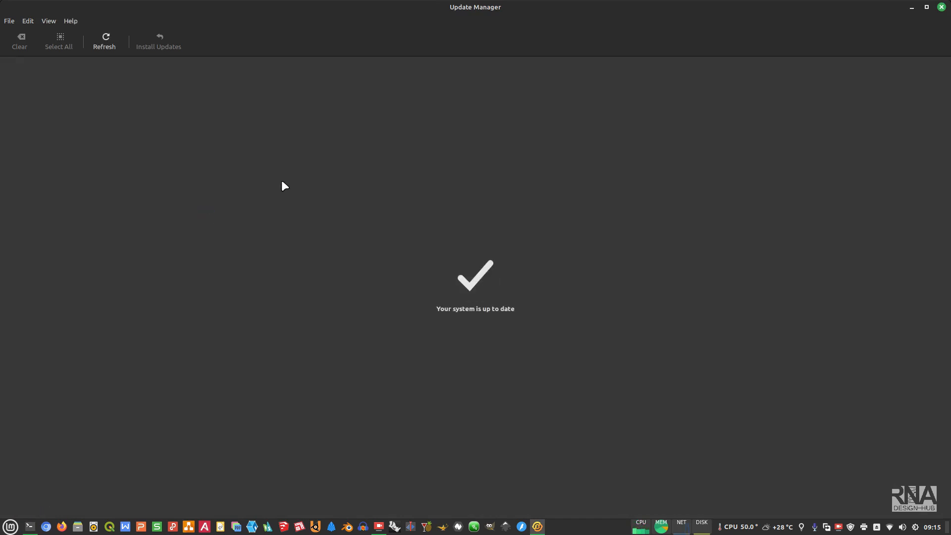
Bring up the Linux Kernels window from the View menu.
{"action": "left_click", "coordinate": [27, 21]}
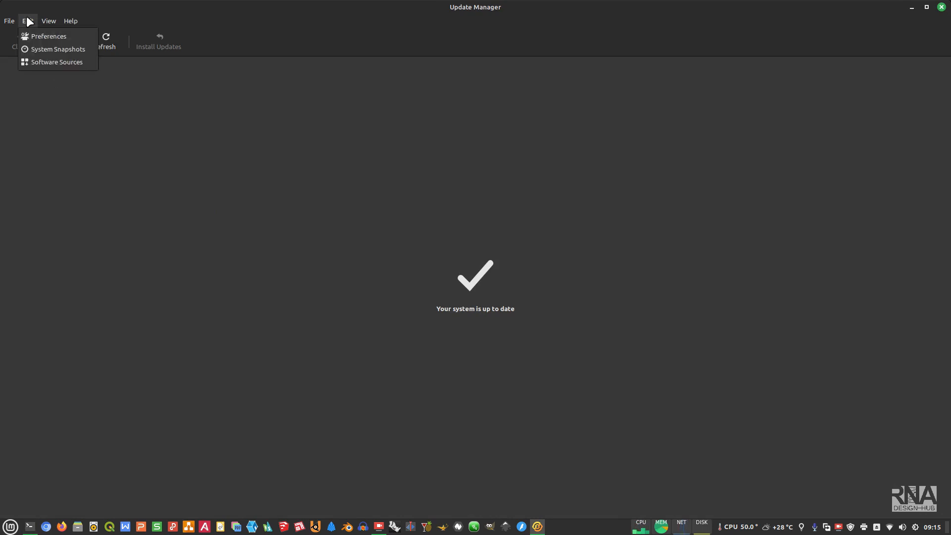
{"action": "left_click", "coordinate": [49, 20]}
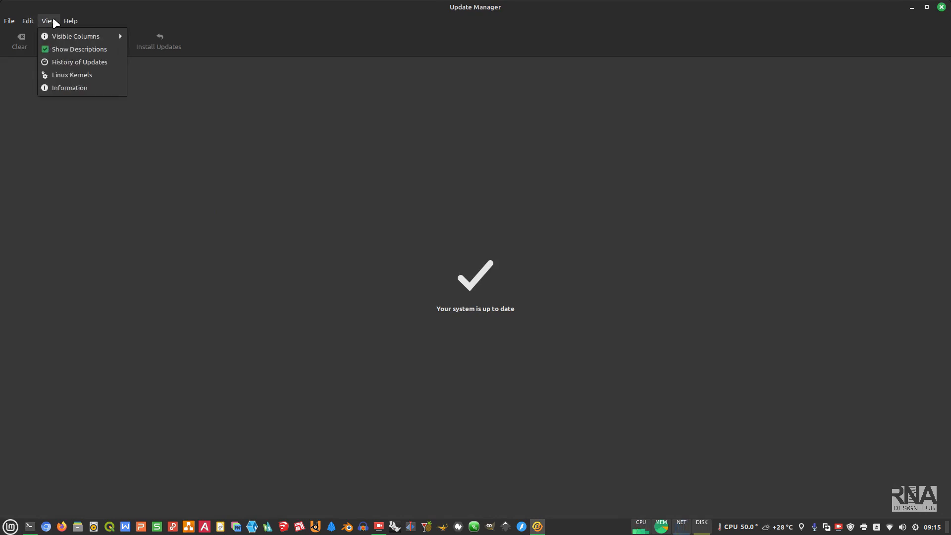
{"action": "left_click", "coordinate": [72, 75]}
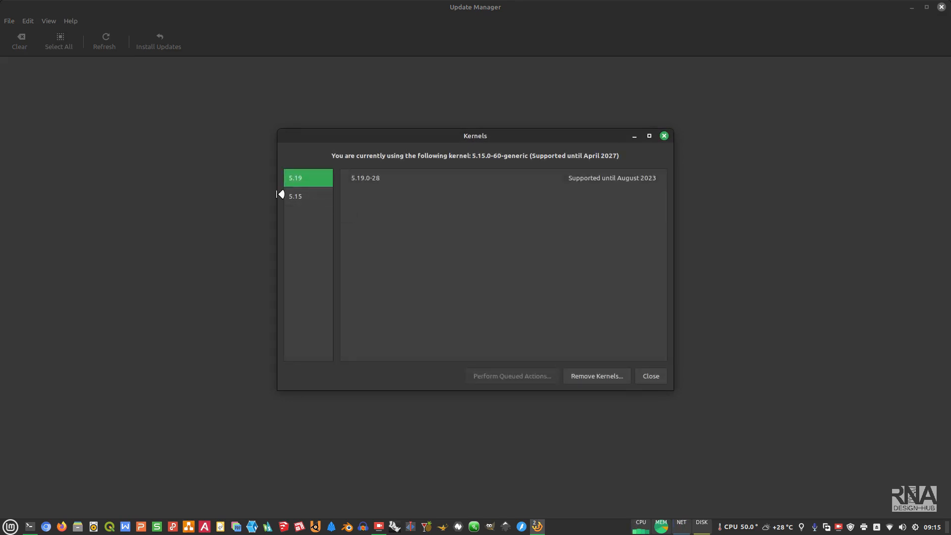
{"action": "left_click", "coordinate": [300, 196]}
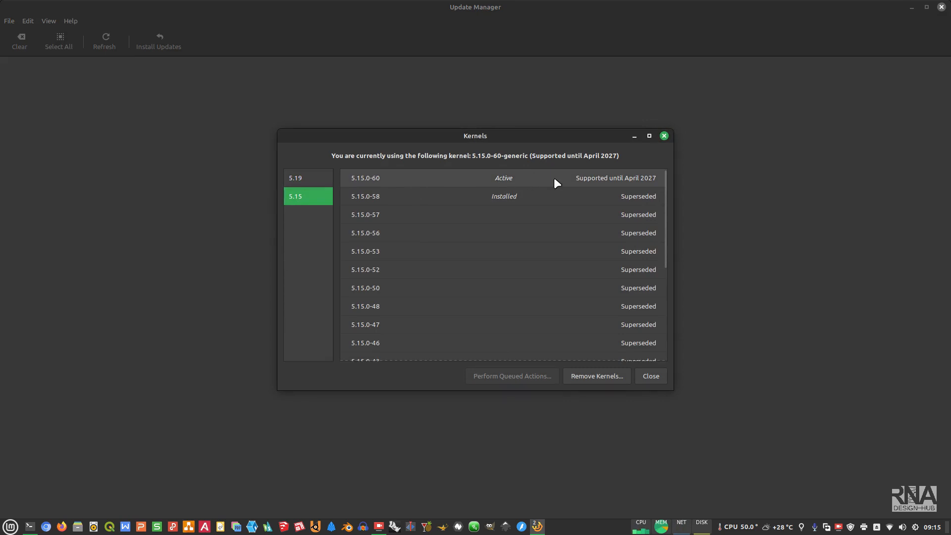
{"action": "mouse_move", "coordinate": [534, 186]}
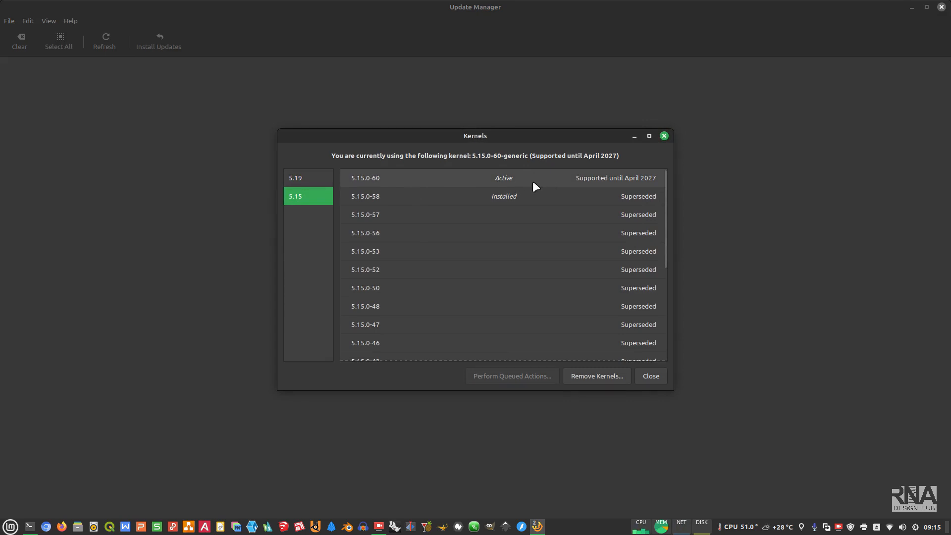
{"action": "mouse_move", "coordinate": [528, 192]}
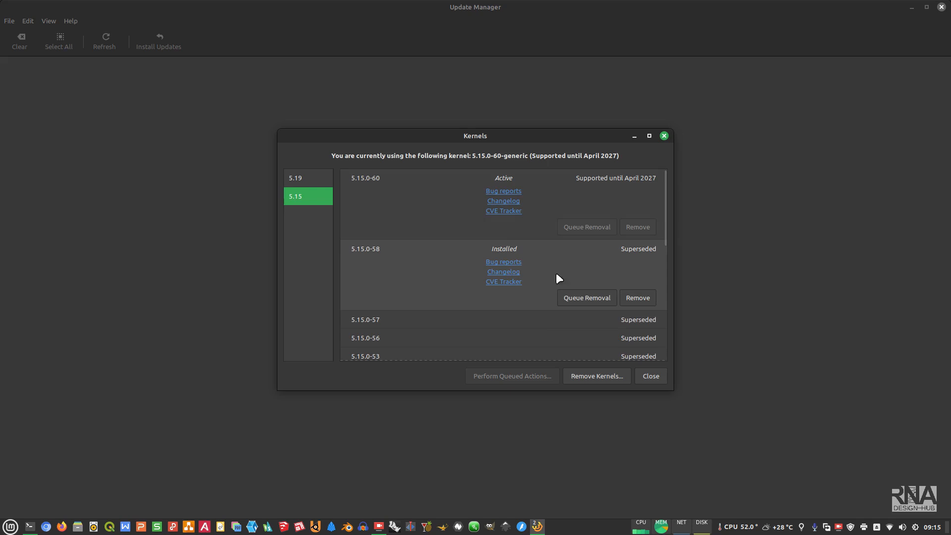
{"action": "mouse_move", "coordinate": [489, 281]}
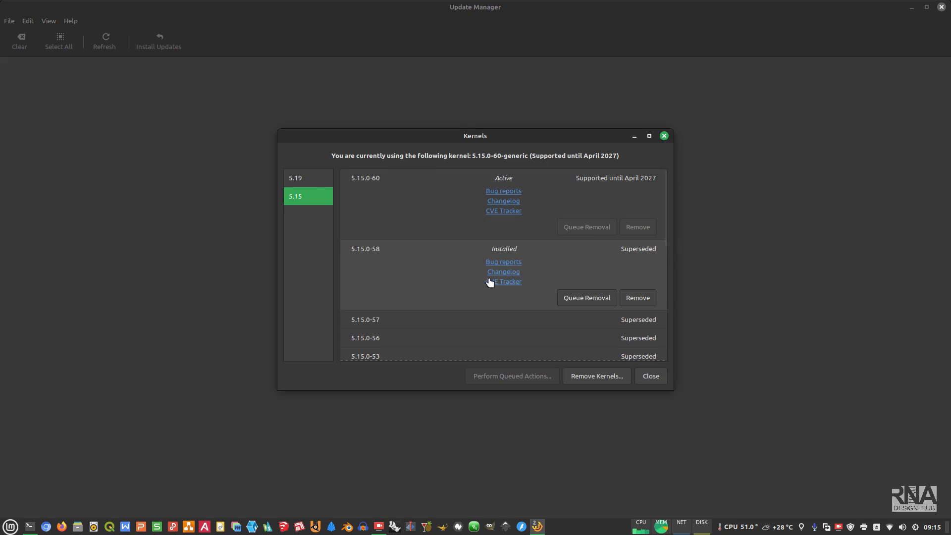
{"action": "mouse_move", "coordinate": [527, 283]}
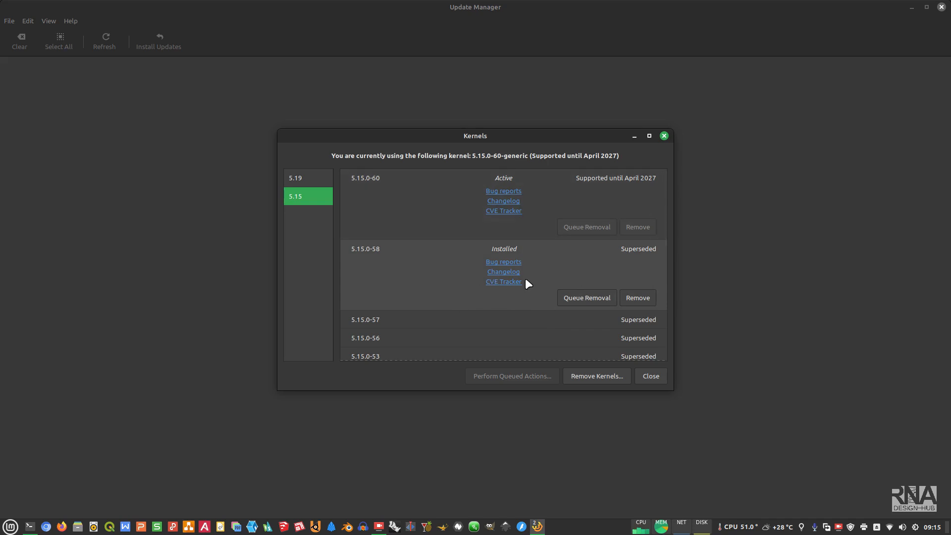
{"action": "mouse_move", "coordinate": [311, 215]}
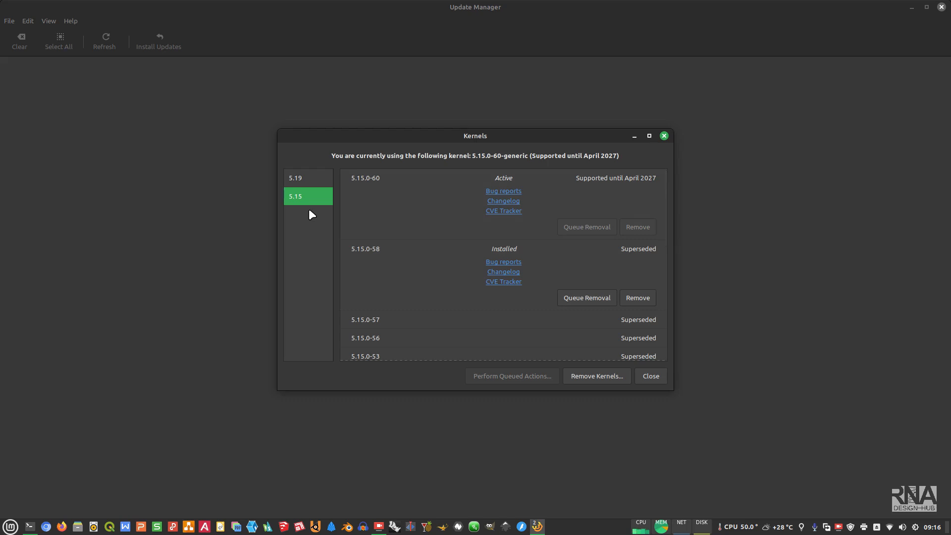
{"action": "mouse_move", "coordinate": [303, 186]}
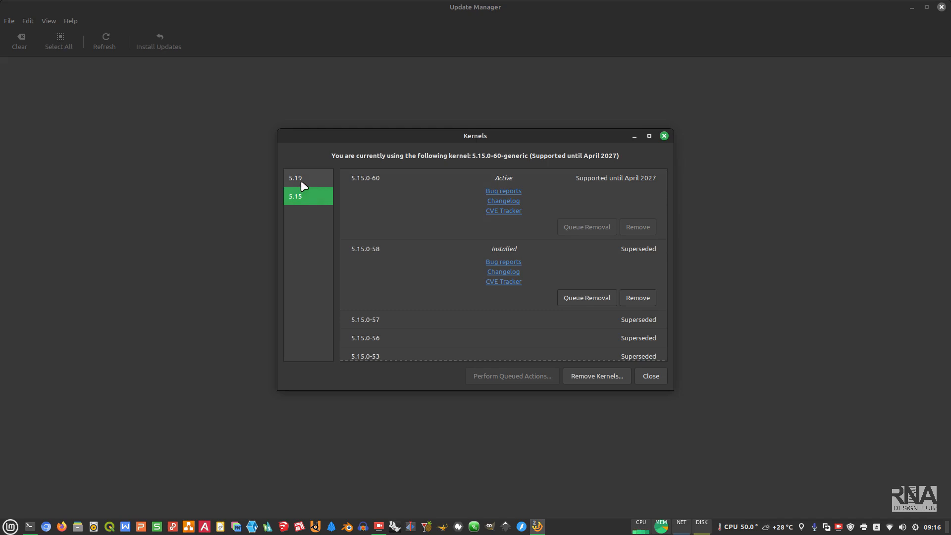
{"action": "left_click", "coordinate": [304, 179]}
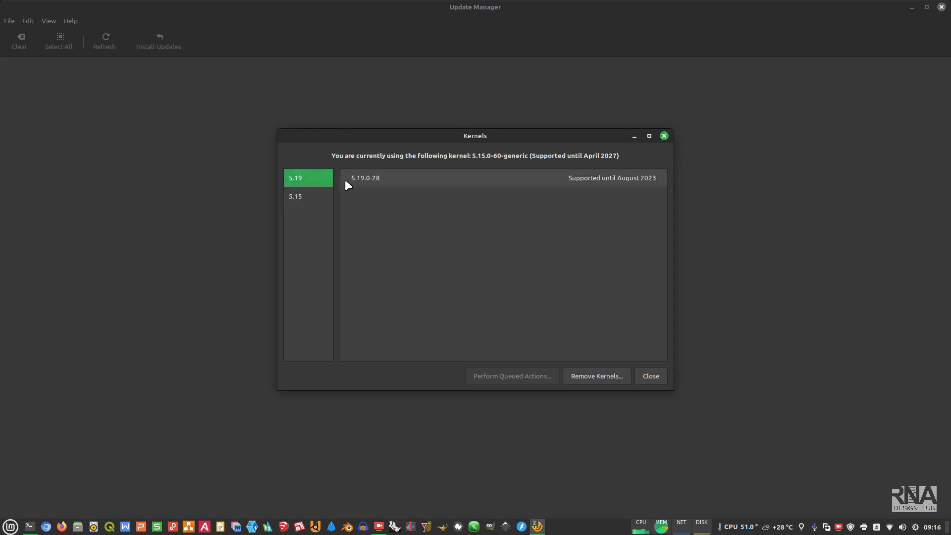
{"action": "mouse_move", "coordinate": [368, 184]}
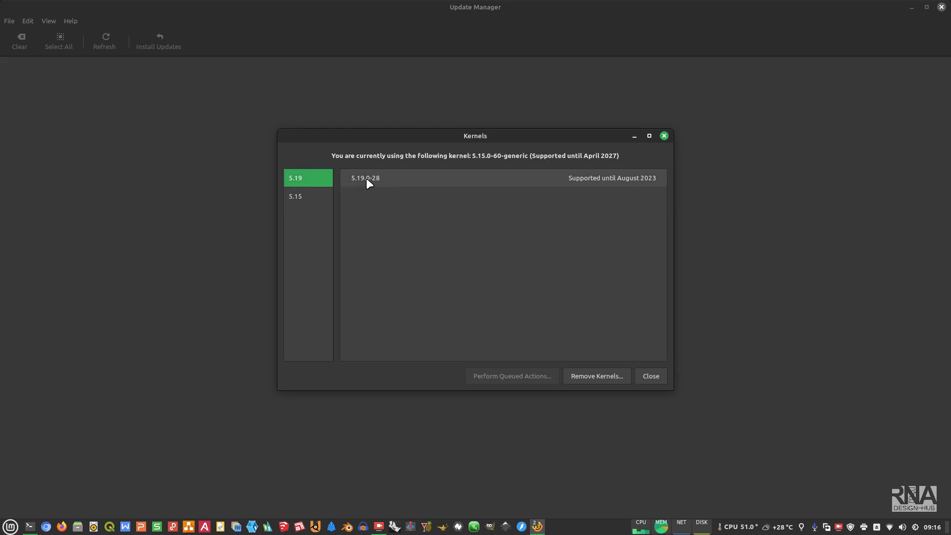
Install the 5.19.0-28 kernel and confirm, until the system reports up to date.
{"action": "left_click", "coordinate": [364, 178]}
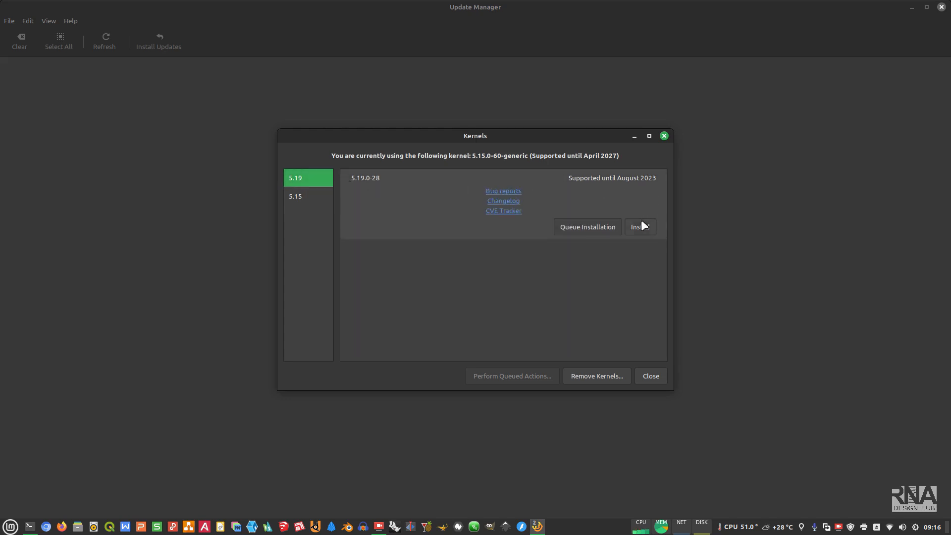
{"action": "left_click", "coordinate": [640, 226]}
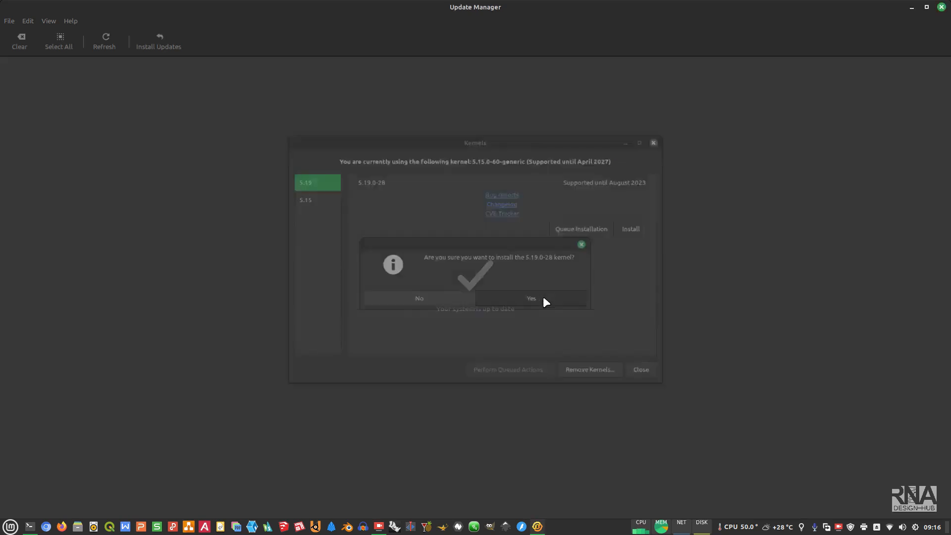
{"action": "left_click", "coordinate": [531, 298]}
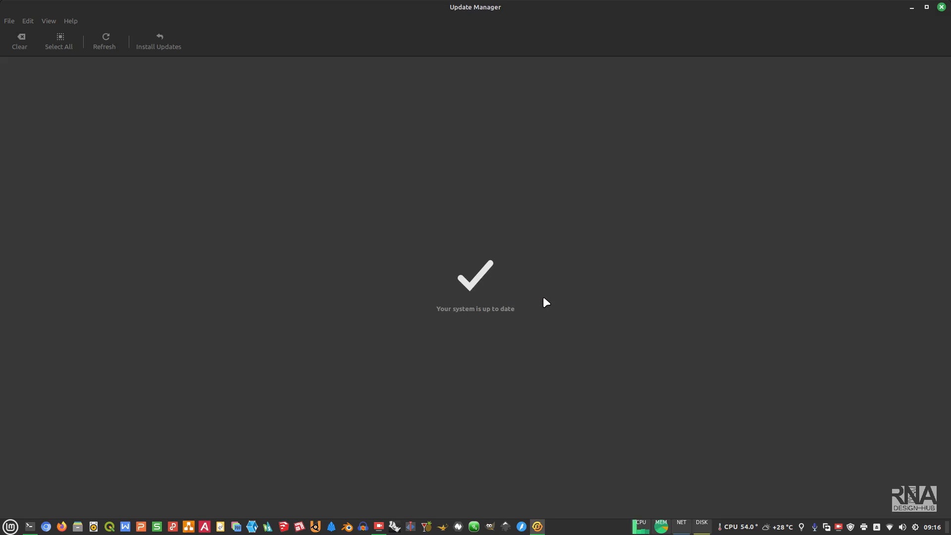
{"action": "left_click", "coordinate": [104, 40]}
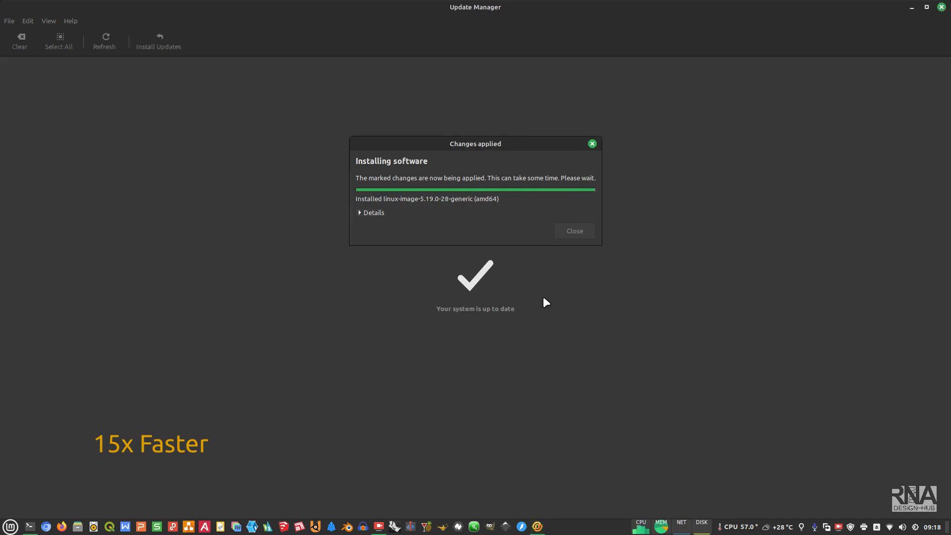
{"action": "left_click", "coordinate": [574, 230]}
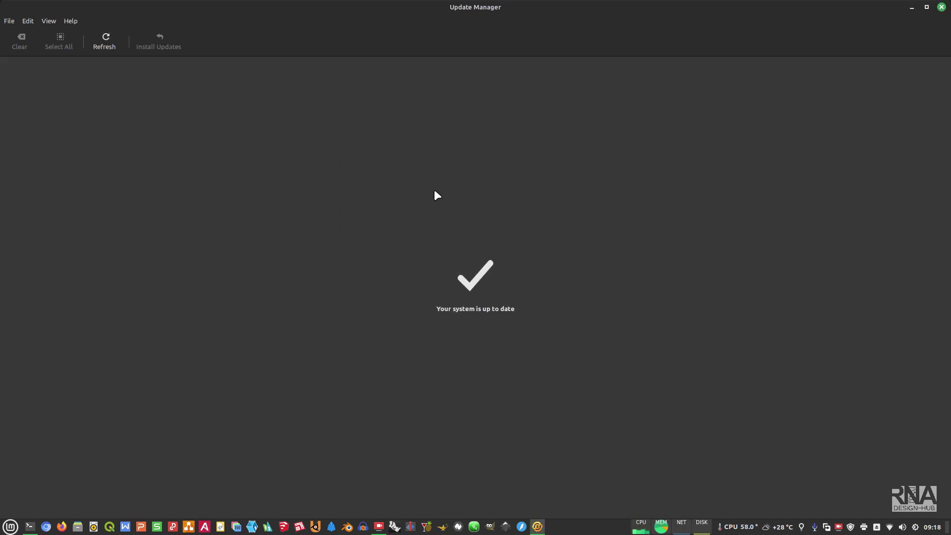
Reopen the Linux Kernels list to verify 5.19.0-28 is installed, then close it.
{"action": "left_click", "coordinate": [48, 21]}
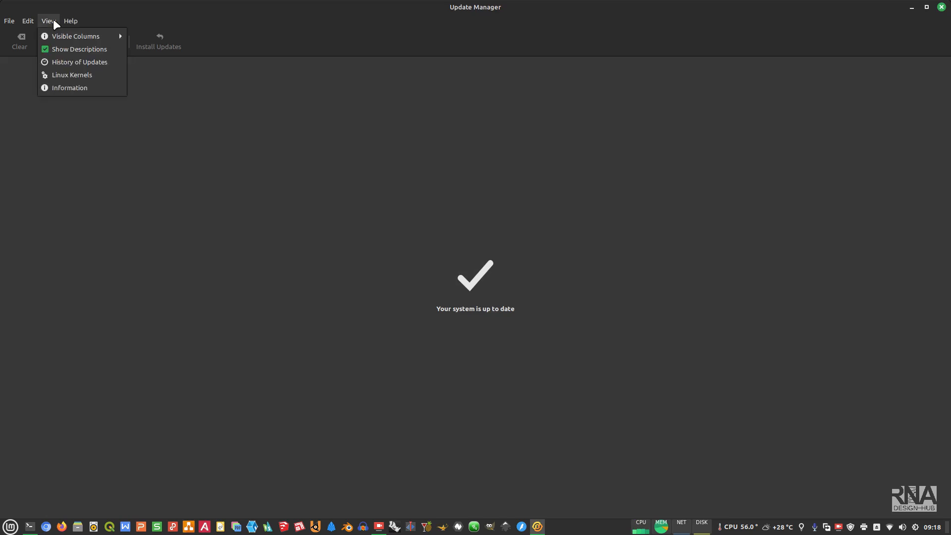
{"action": "mouse_move", "coordinate": [58, 79]}
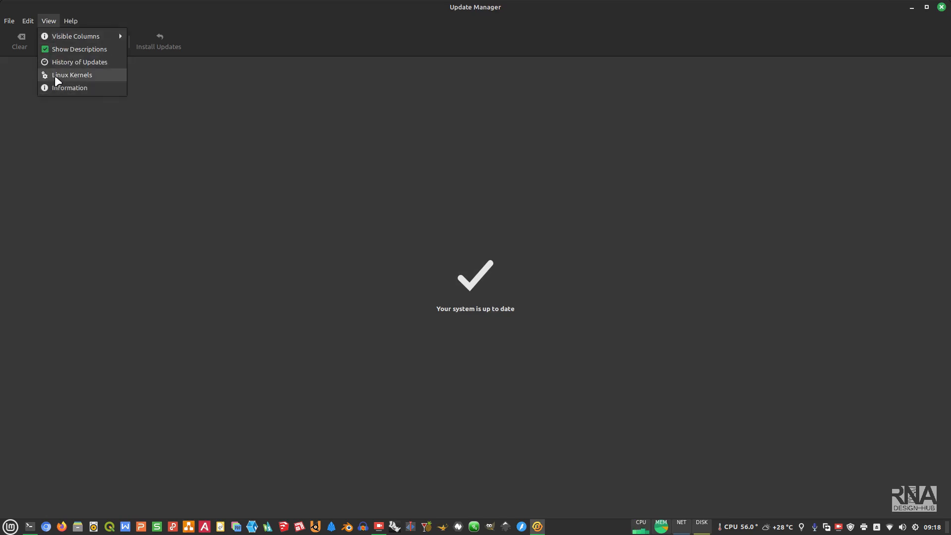
{"action": "left_click", "coordinate": [71, 75]}
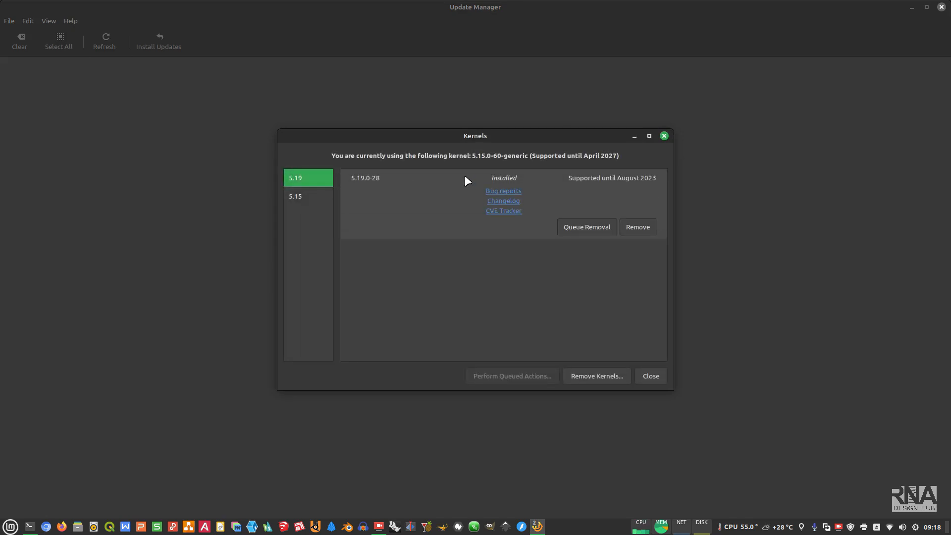
{"action": "left_click", "coordinate": [307, 196]}
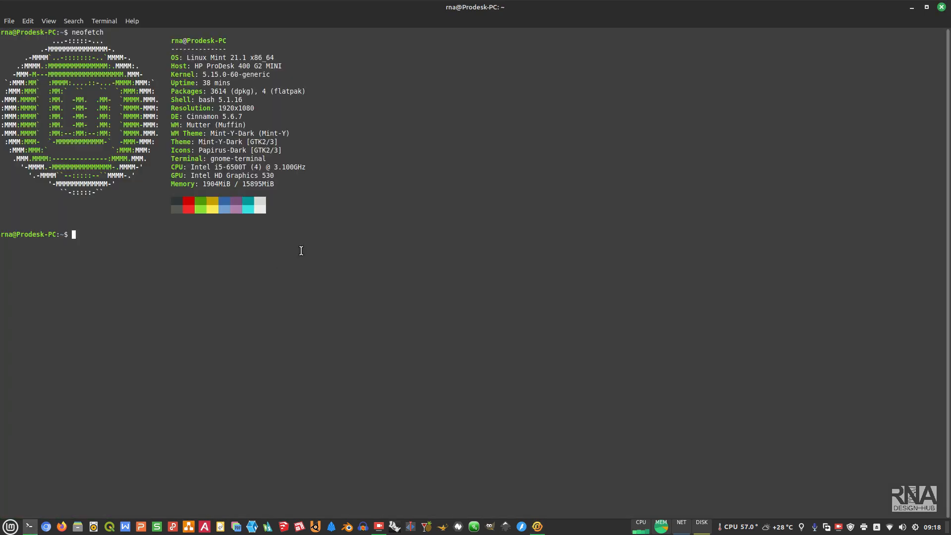
Rerun neofetch showing kernel 5.15.0-60 still in use, then restart into a fresh terminal.
{"action": "type", "text": "neofetch"}
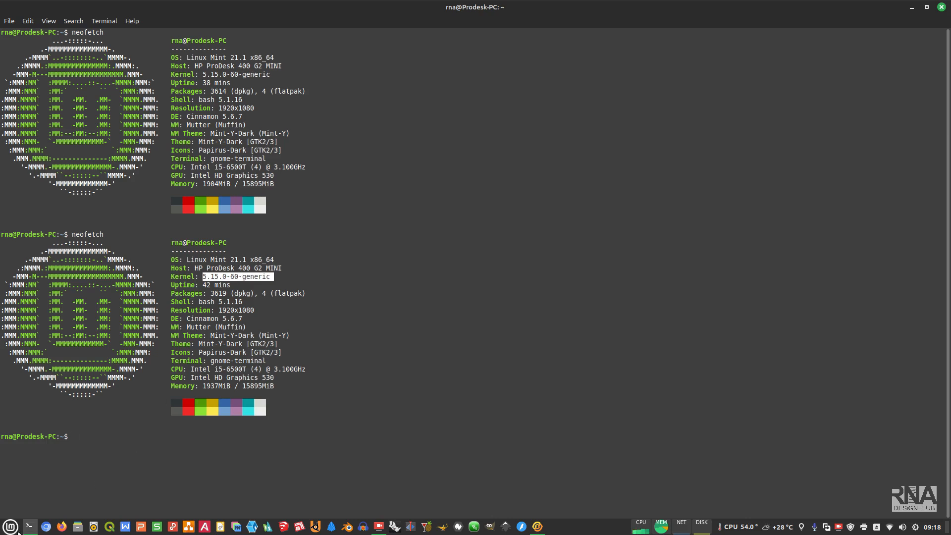
{"action": "left_click", "coordinate": [10, 524]}
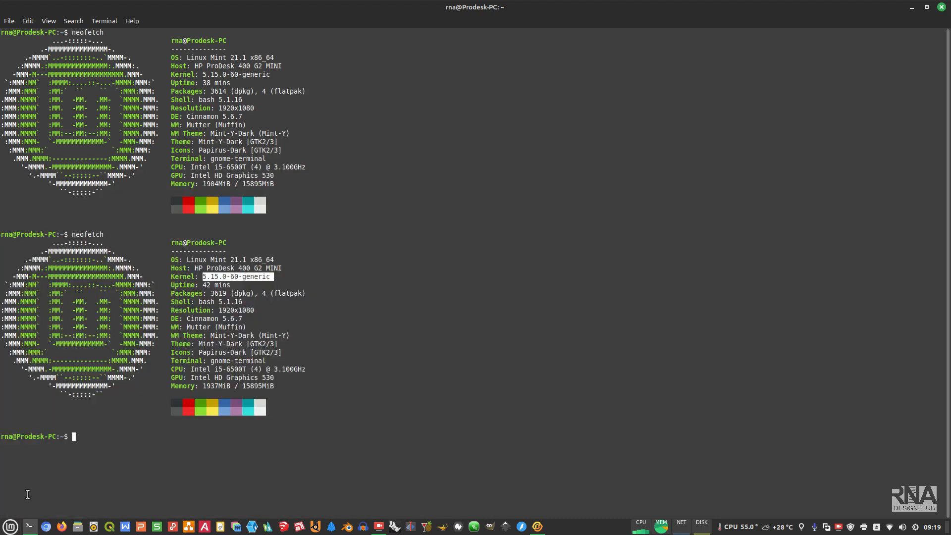
{"action": "left_click", "coordinate": [553, 527]}
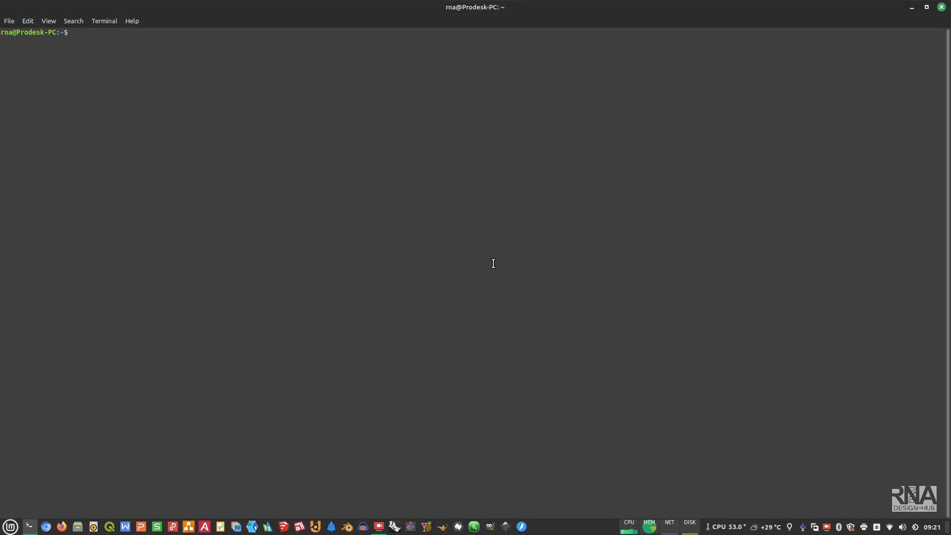
Run neofetch confirming kernel 5.19.0-28-generic is now running.
{"action": "type", "text": "neofetch"}
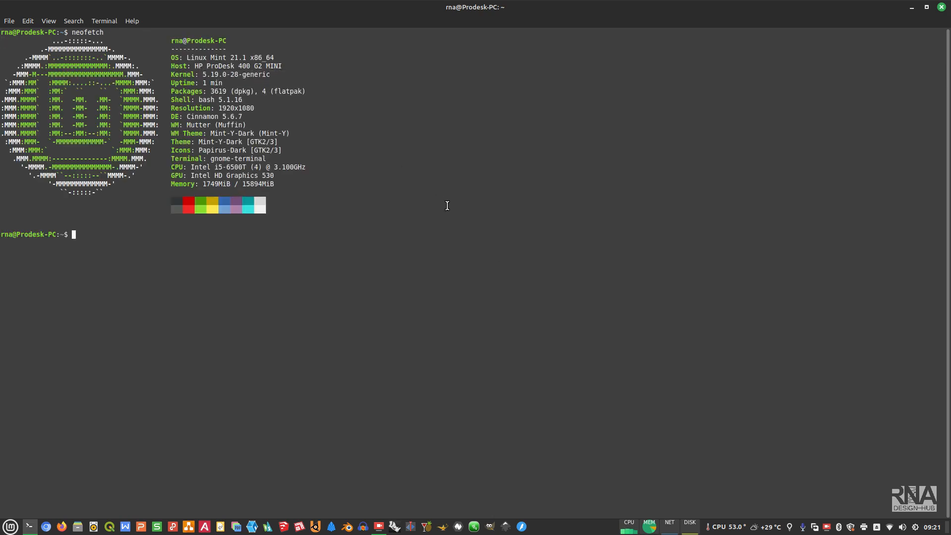
{"action": "mouse_move", "coordinate": [64, 513]}
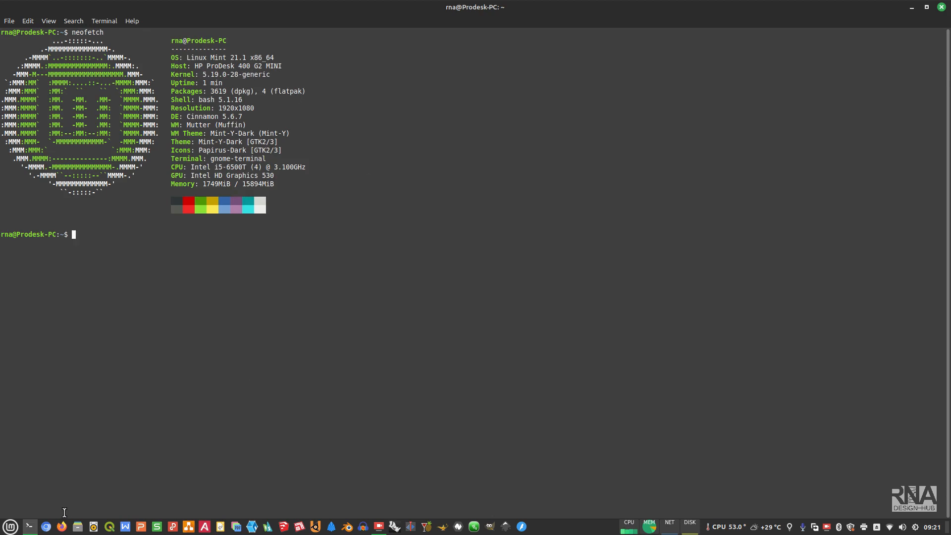
Switch to Update Manager showing the pending kernel 5.19.0.28.29 update.
{"action": "left_click", "coordinate": [8, 526]}
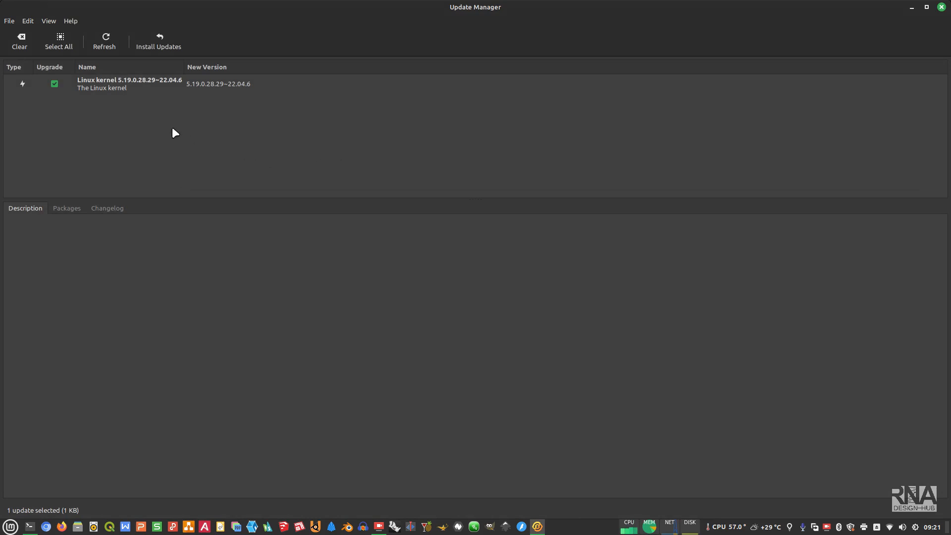
View the kernel update's description and bring up the Linux Kernels window.
{"action": "left_click", "coordinate": [124, 83]}
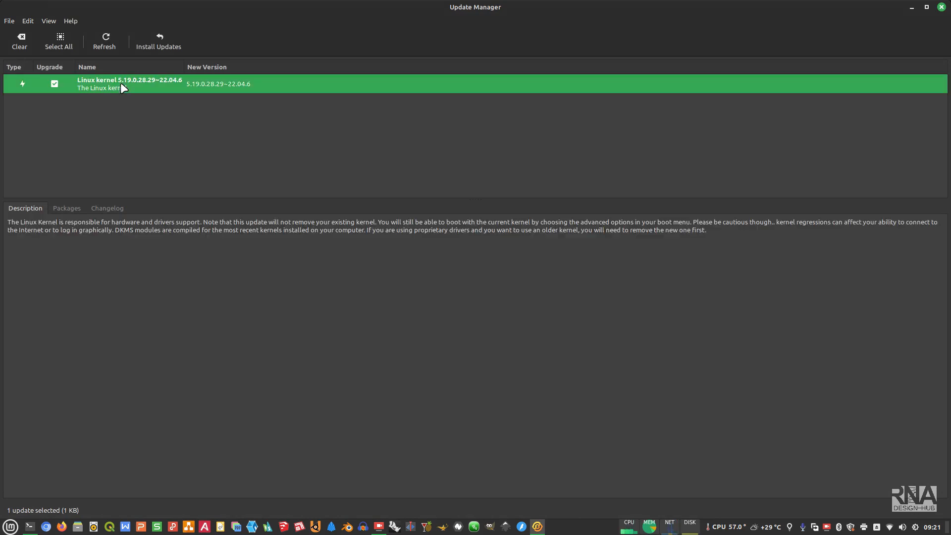
{"action": "left_click", "coordinate": [47, 21]}
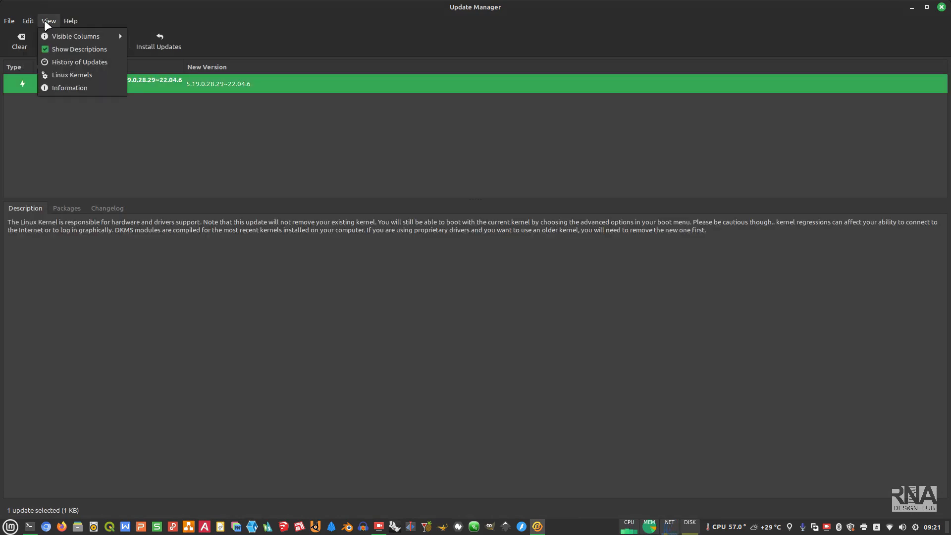
{"action": "mouse_move", "coordinate": [66, 62]}
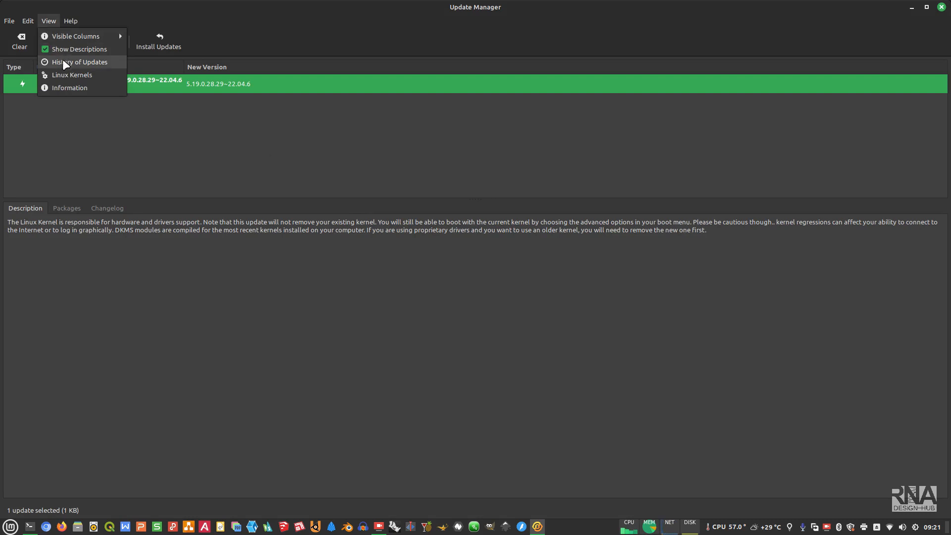
{"action": "left_click", "coordinate": [73, 75]}
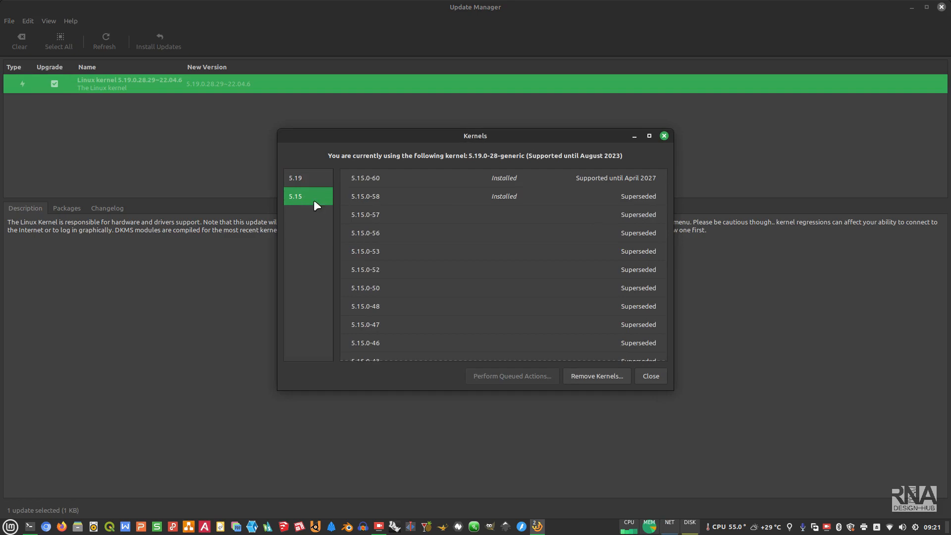
{"action": "mouse_move", "coordinate": [540, 182]}
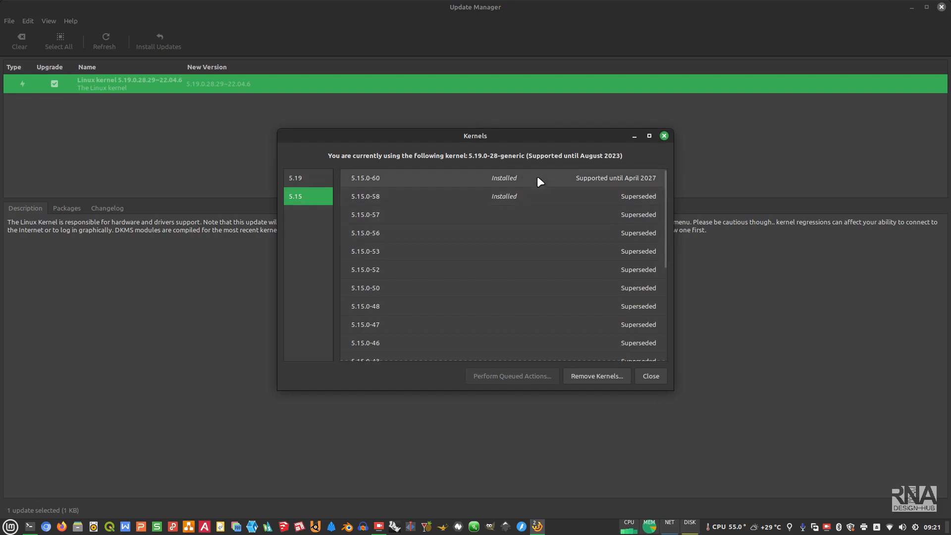
{"action": "mouse_move", "coordinate": [511, 313]}
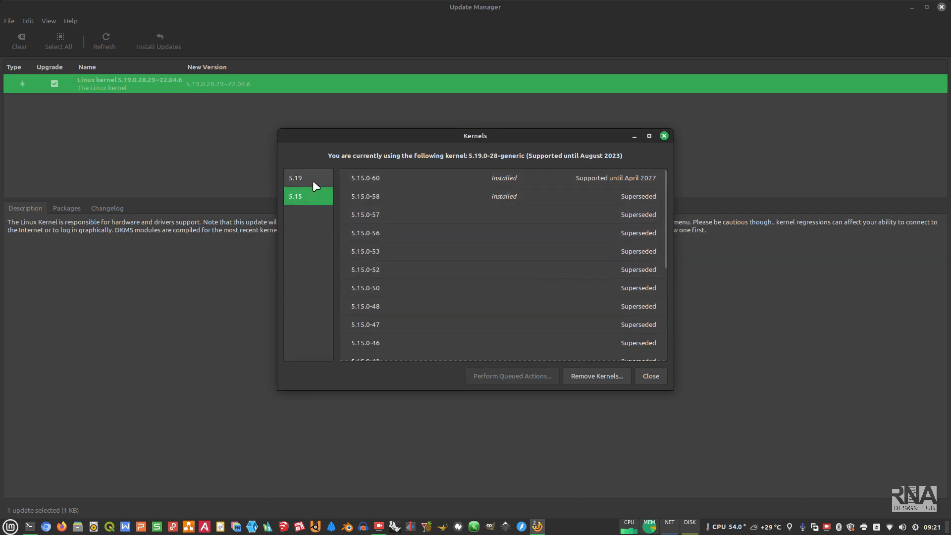
Browse the 5.19 and 5.15 series and expand the old 5.15.0-58 kernel's options.
{"action": "left_click", "coordinate": [307, 177]}
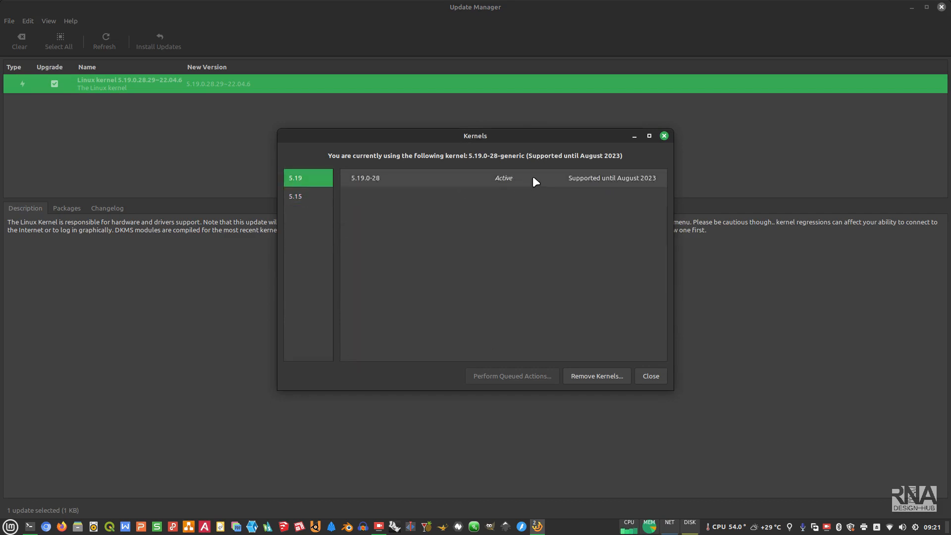
{"action": "mouse_move", "coordinate": [519, 188]}
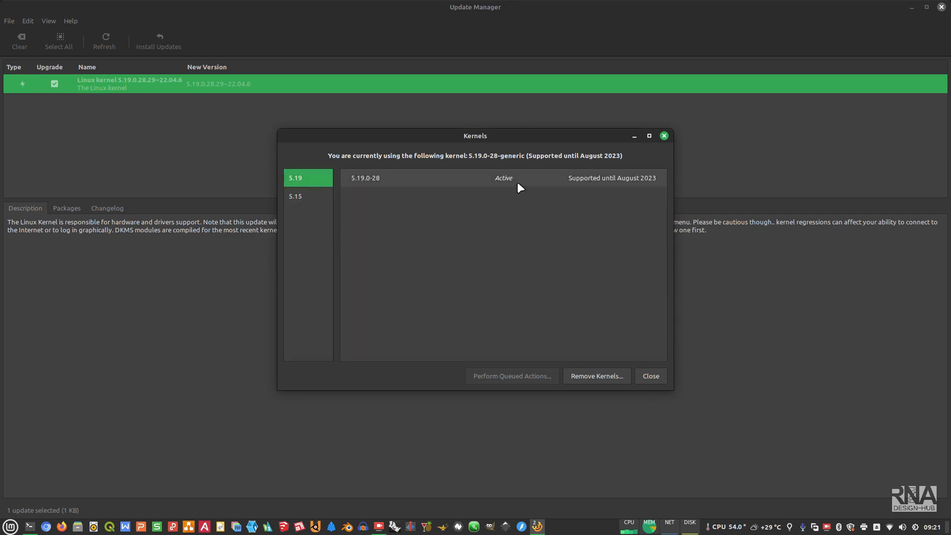
{"action": "left_click", "coordinate": [307, 196]}
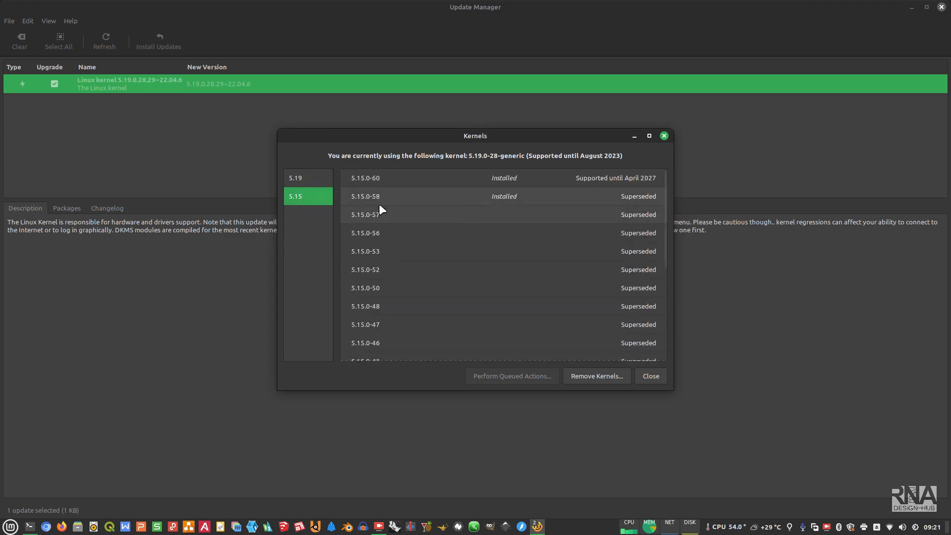
{"action": "mouse_move", "coordinate": [540, 294]}
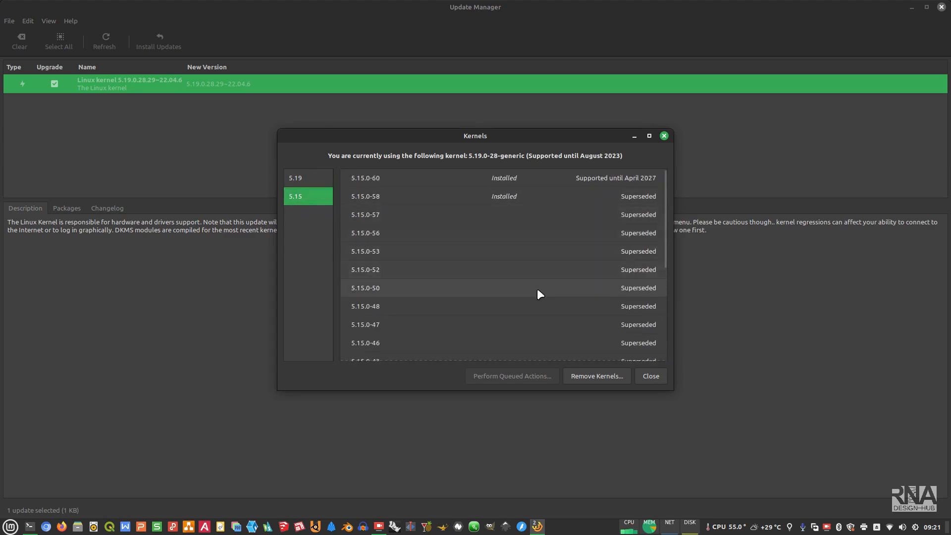
{"action": "left_click", "coordinate": [364, 196]}
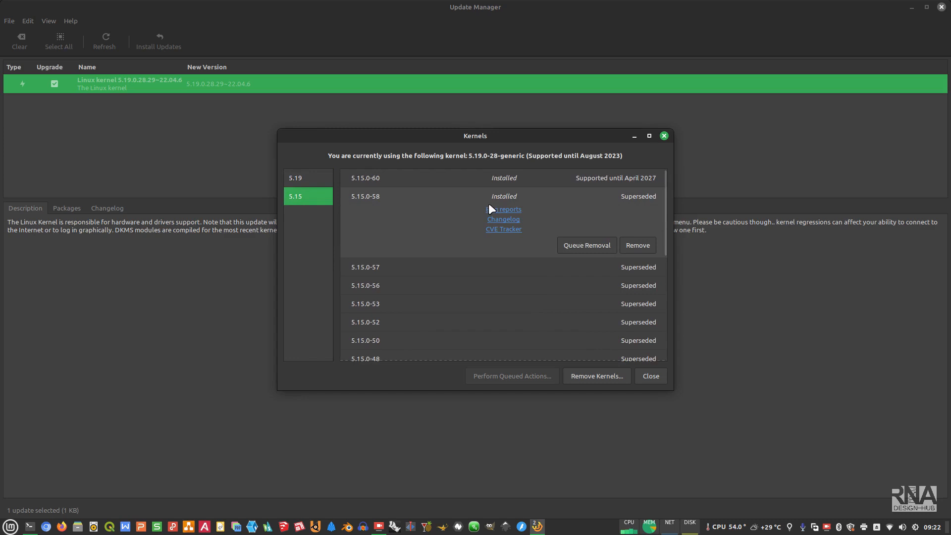
{"action": "left_click", "coordinate": [364, 178]}
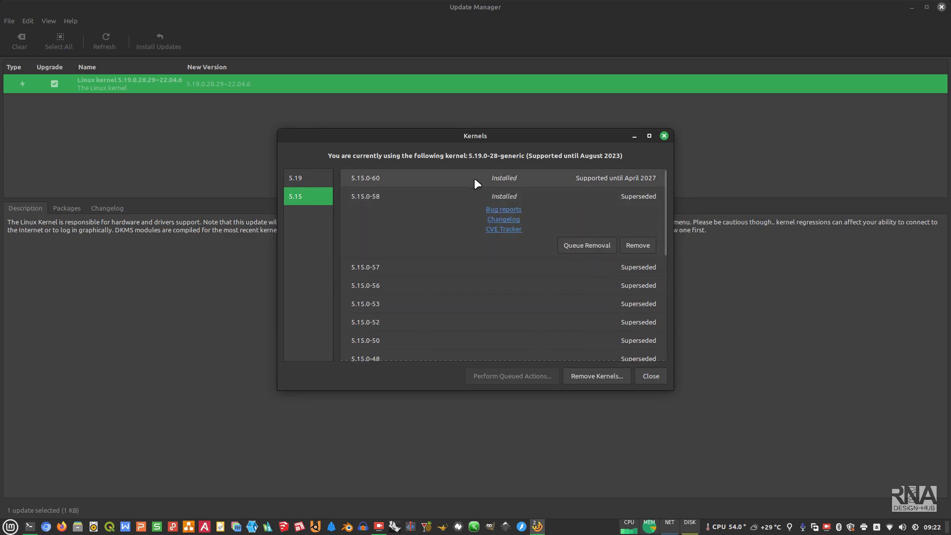
{"action": "mouse_move", "coordinate": [567, 181]}
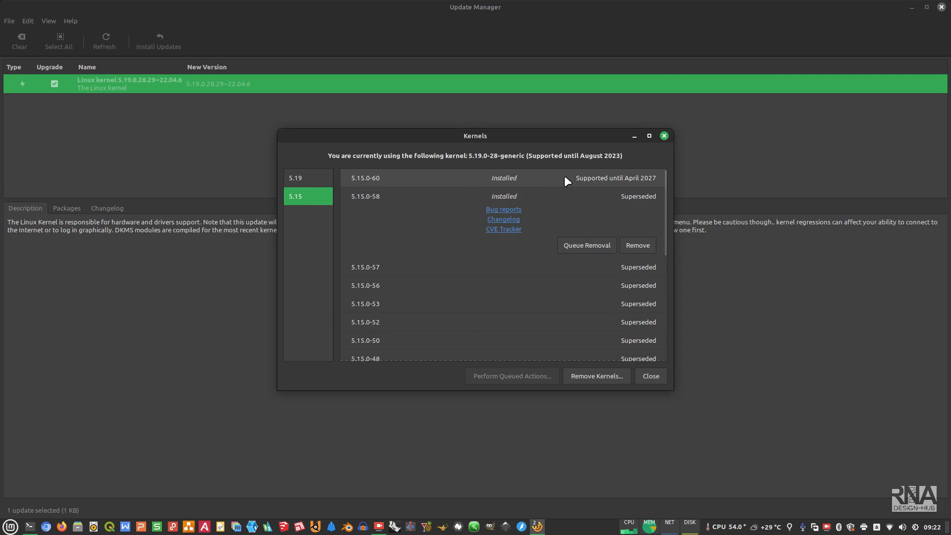
{"action": "mouse_move", "coordinate": [600, 184]}
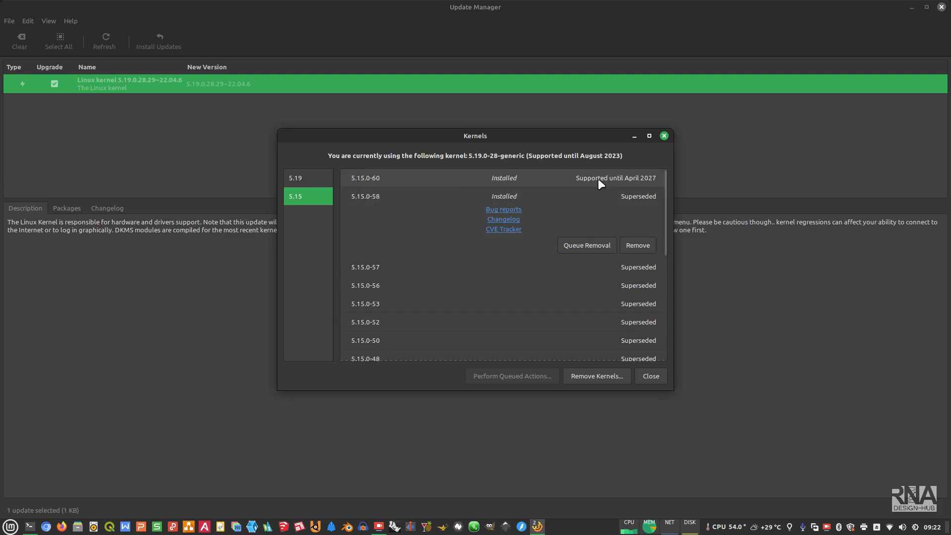
Remove kernel 5.15.0-58 with confirmation and return to the update list.
{"action": "left_click", "coordinate": [493, 196]}
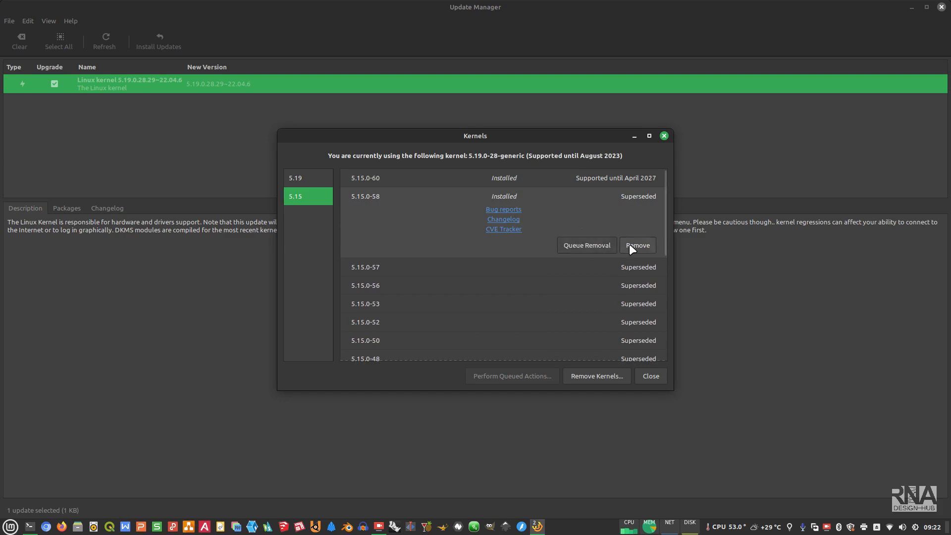
{"action": "left_click", "coordinate": [638, 246]}
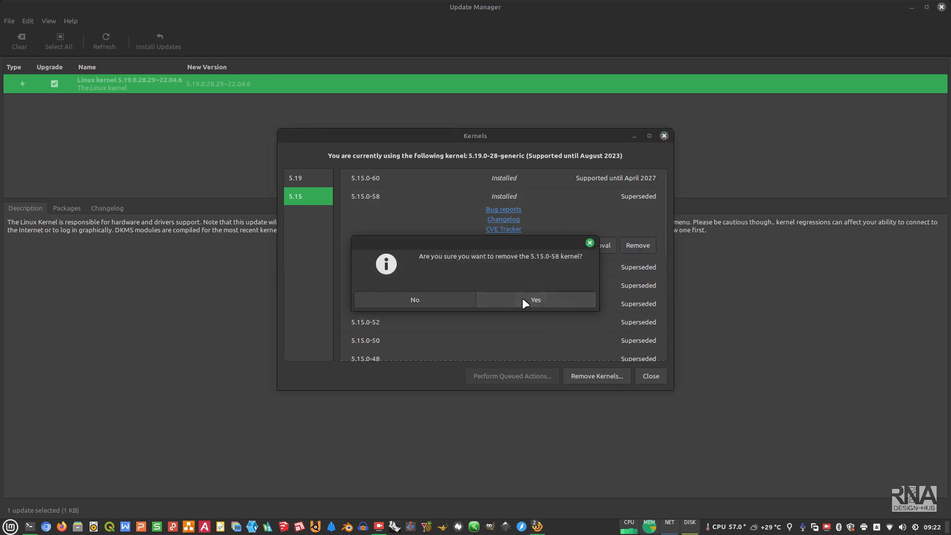
{"action": "left_click", "coordinate": [535, 299]}
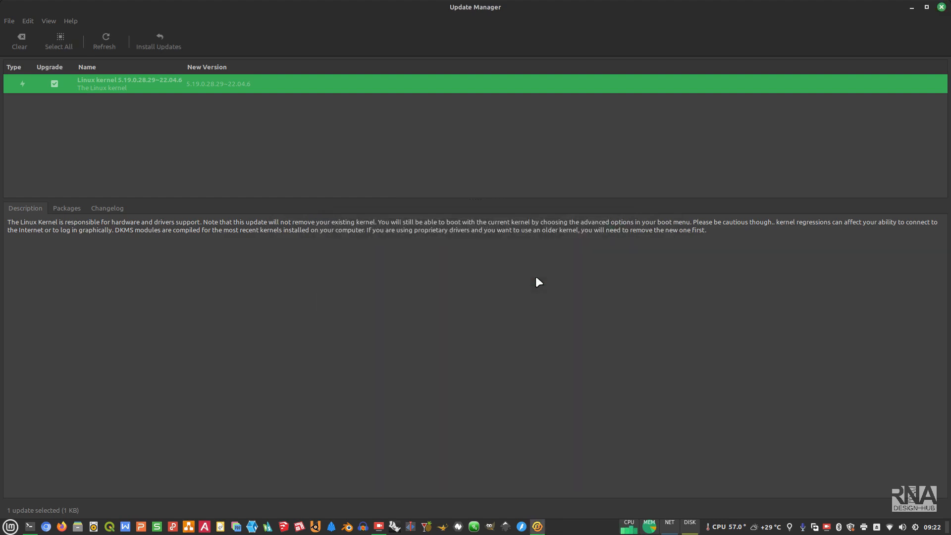
{"action": "left_click", "coordinate": [158, 39]}
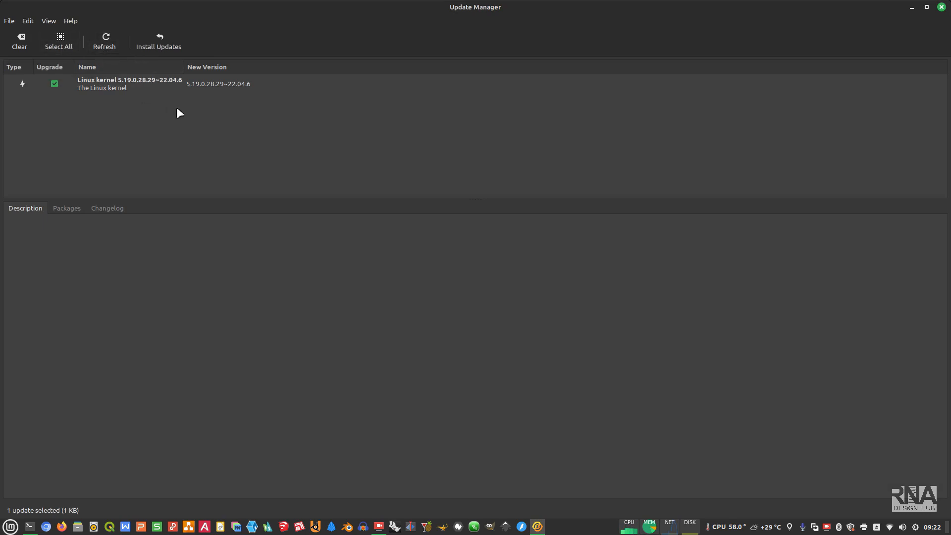
Install the kernel 5.19.0.28.29 update, accepting its additional header and image packages.
{"action": "left_click", "coordinate": [130, 83]}
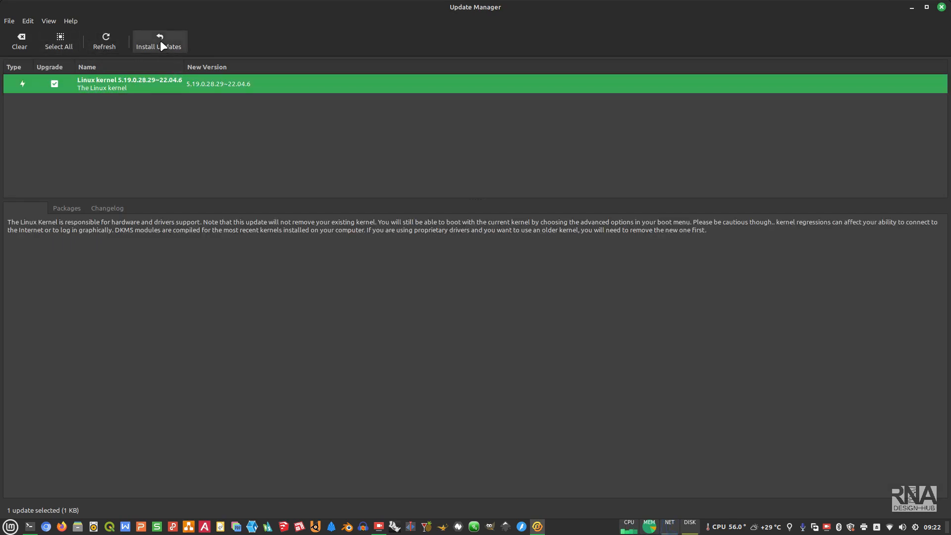
{"action": "left_click", "coordinate": [160, 40]}
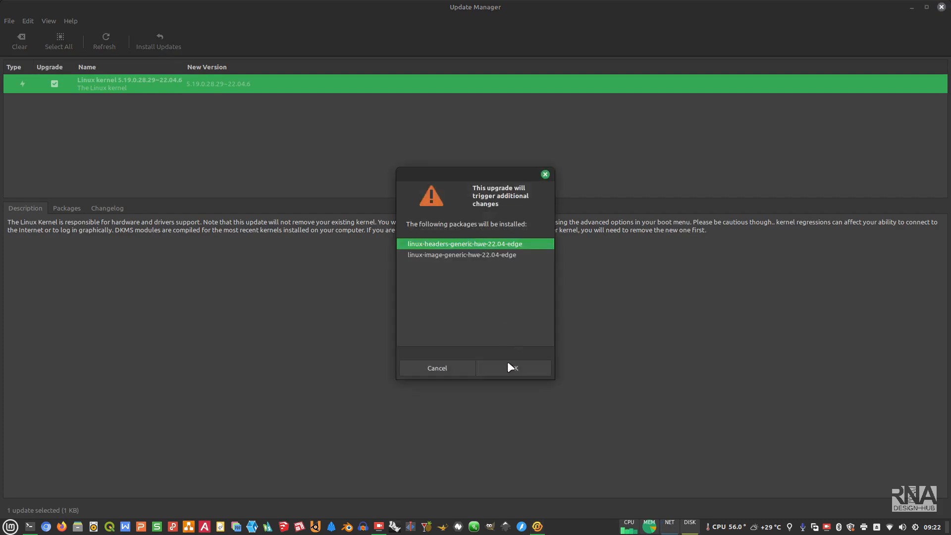
{"action": "left_click", "coordinate": [513, 368]}
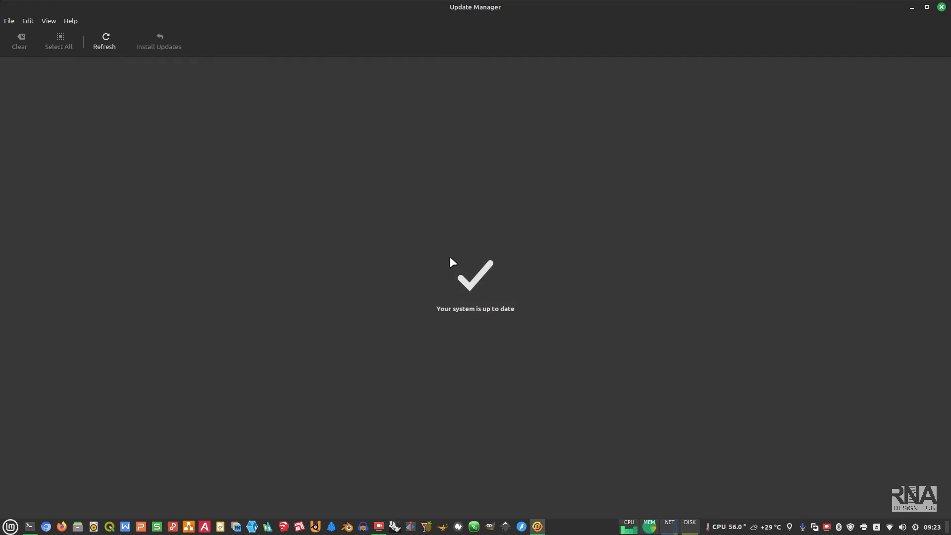
{"action": "mouse_move", "coordinate": [480, 295]}
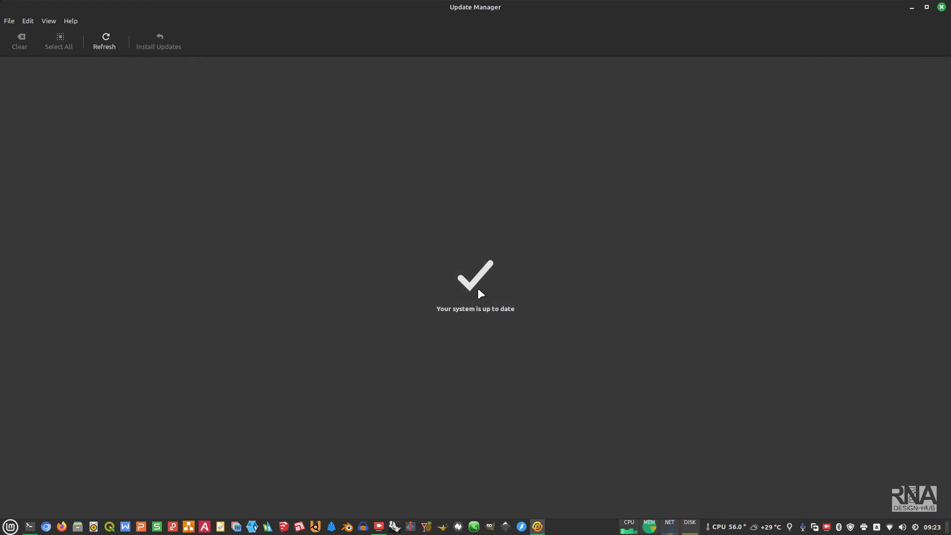
{"action": "mouse_move", "coordinate": [390, 211]}
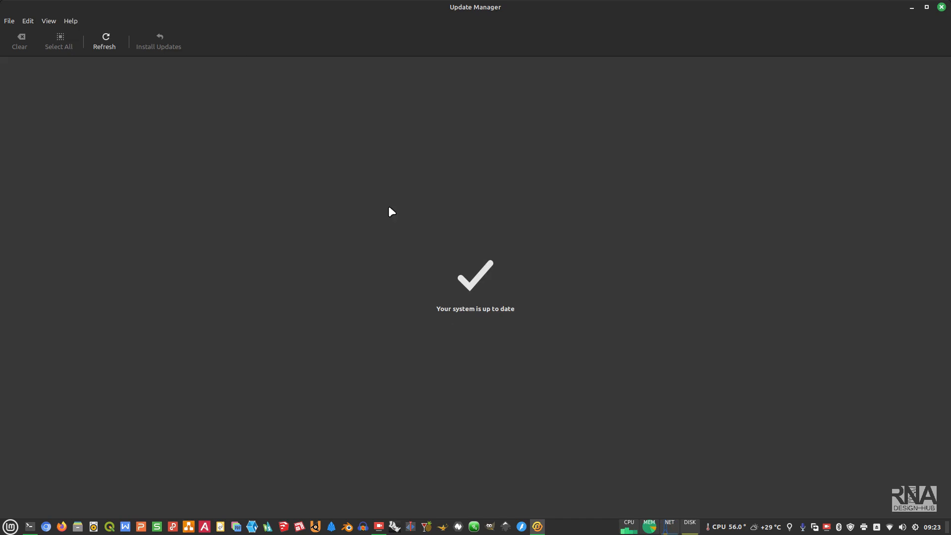
{"action": "left_click", "coordinate": [47, 20]}
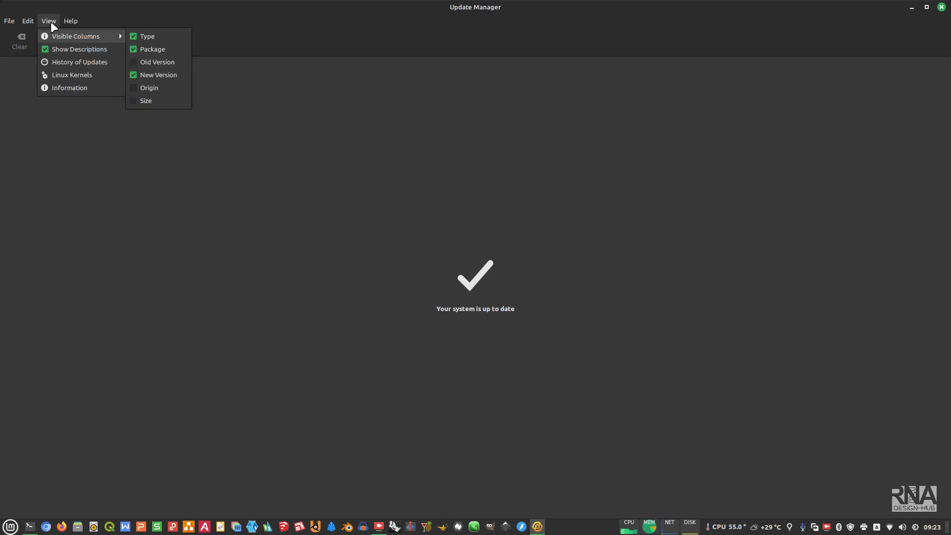
{"action": "left_click", "coordinate": [72, 75]}
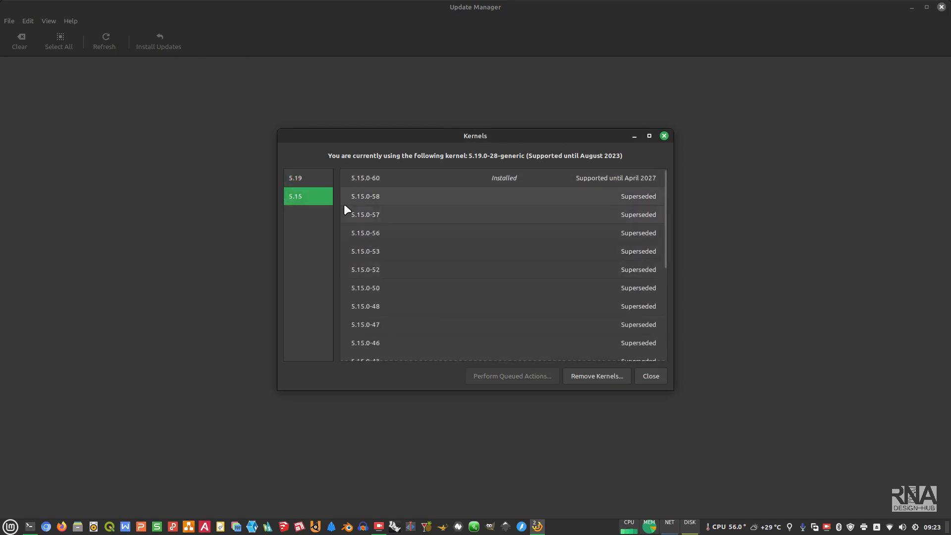
{"action": "left_click", "coordinate": [307, 178]}
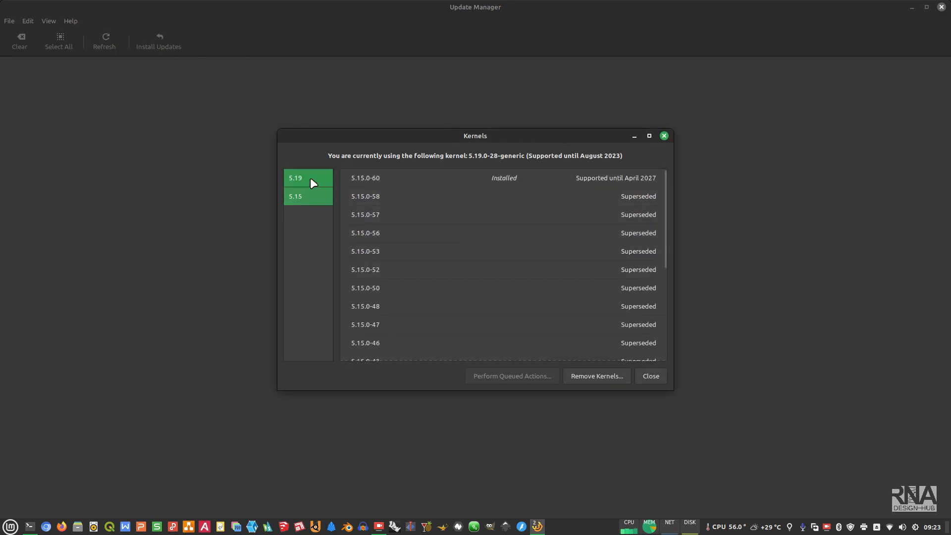
{"action": "left_click", "coordinate": [295, 179]}
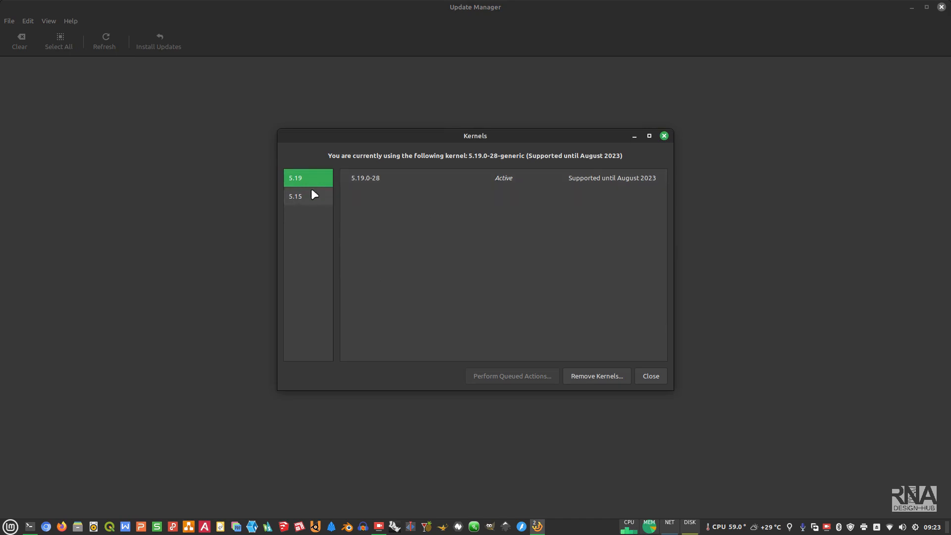
{"action": "mouse_move", "coordinate": [490, 187]}
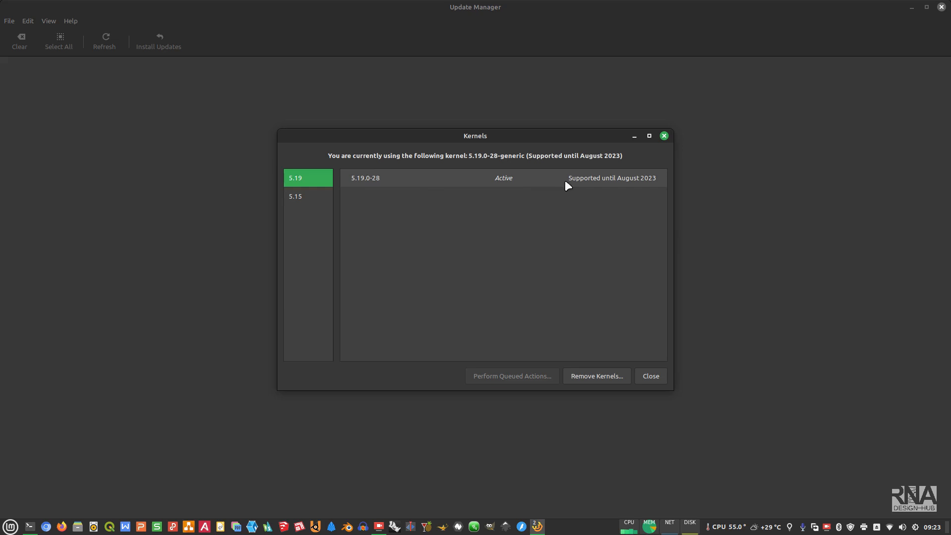
{"action": "mouse_move", "coordinate": [646, 184]}
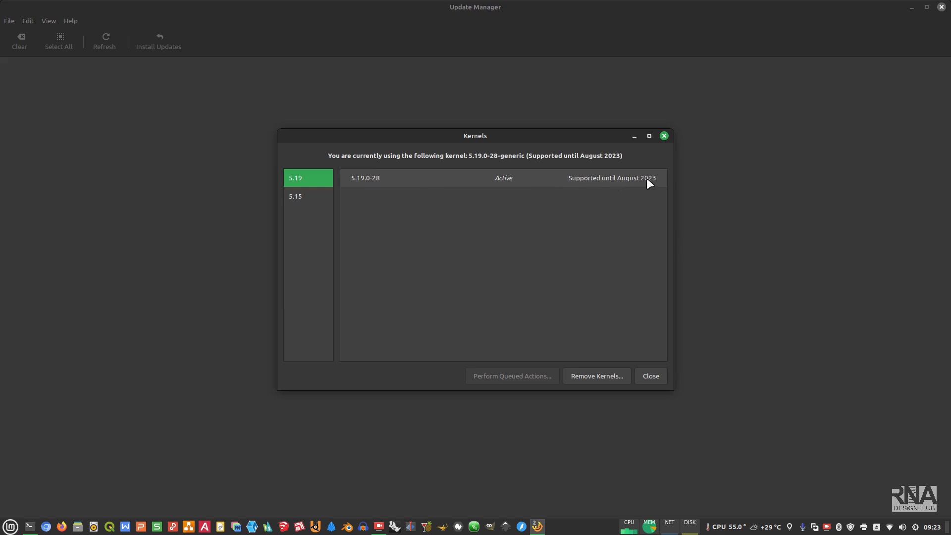
{"action": "mouse_move", "coordinate": [688, 406]}
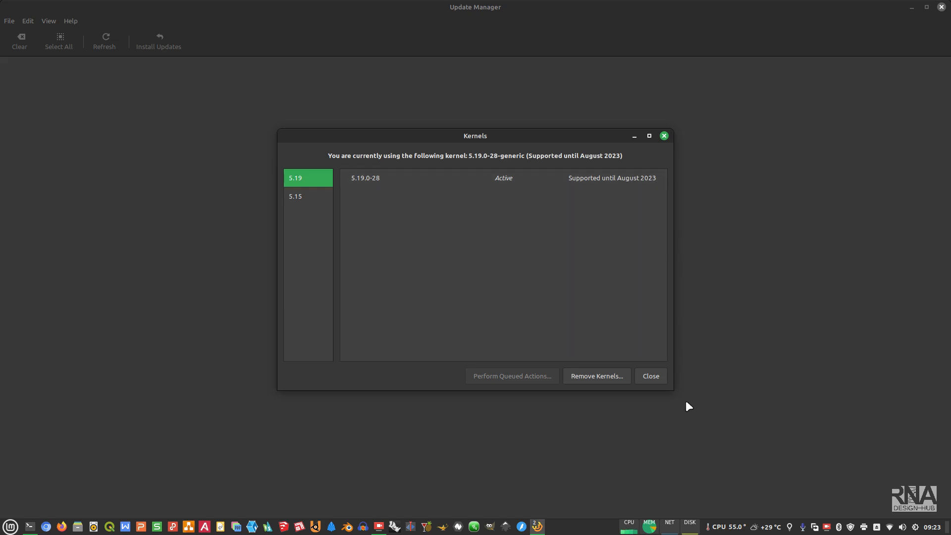
{"action": "left_click", "coordinate": [651, 376]}
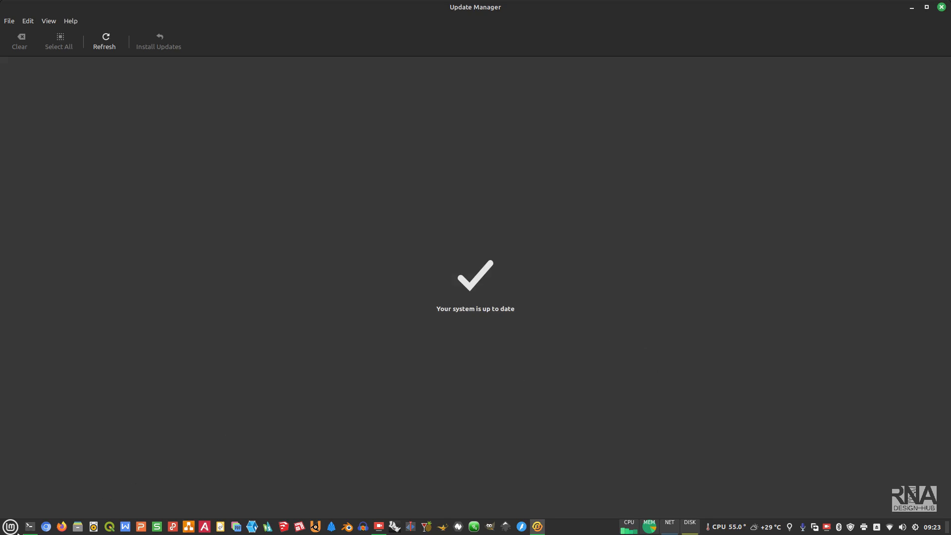
Run neofetch to confirm the running kernel is 5.19.0-28-generic.
{"action": "type", "text": "ne"}
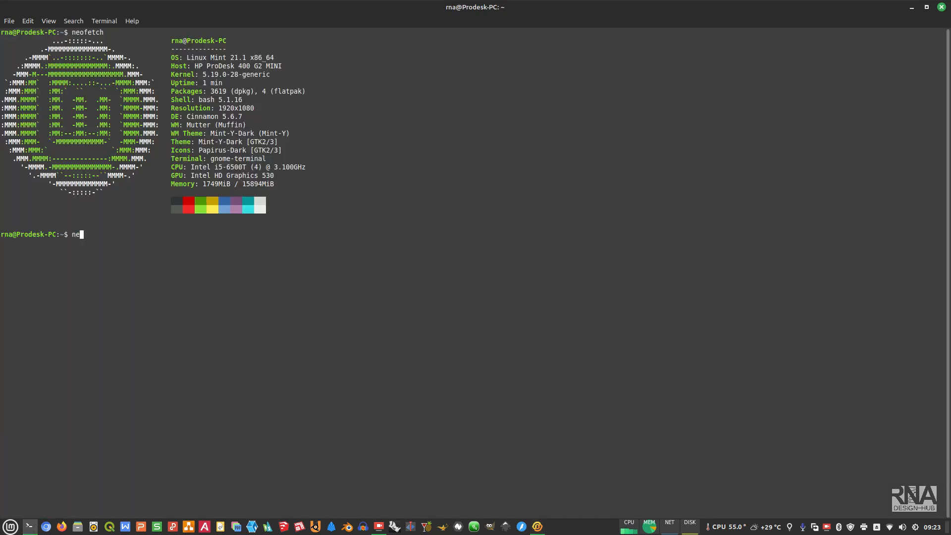
{"action": "type", "text": "ofetch"}
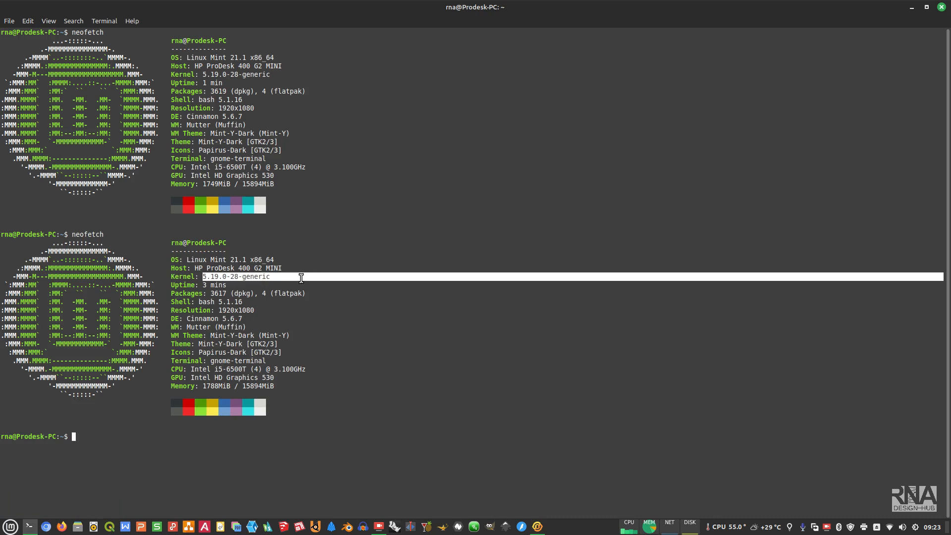
{"action": "mouse_move", "coordinate": [410, 400]}
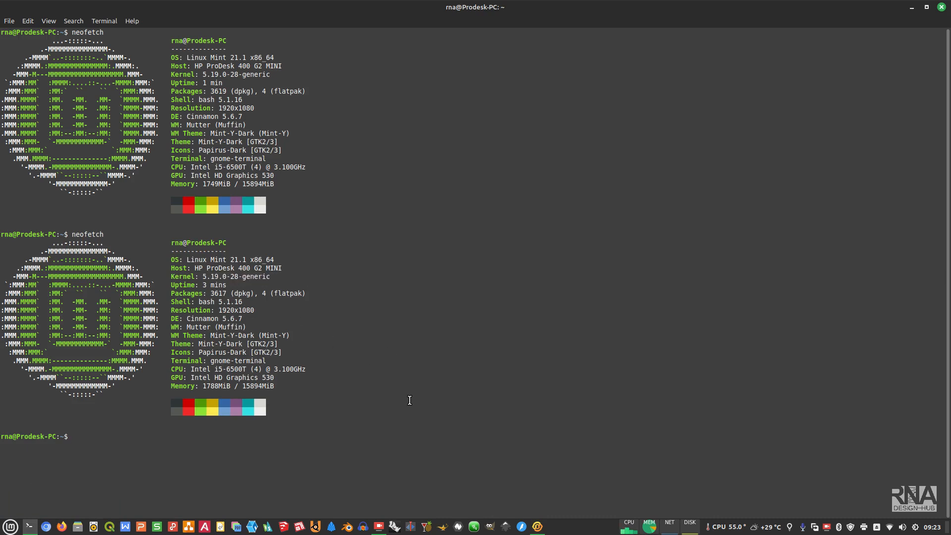